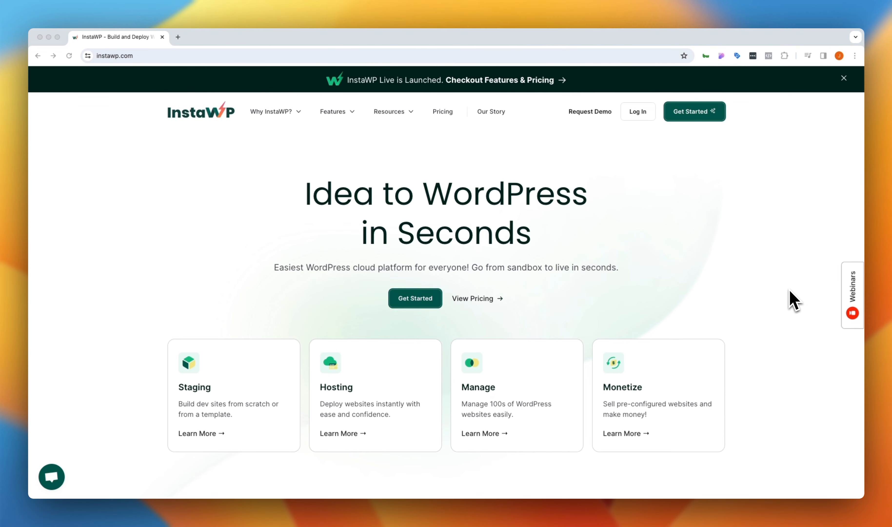
mouse_move(530, 398)
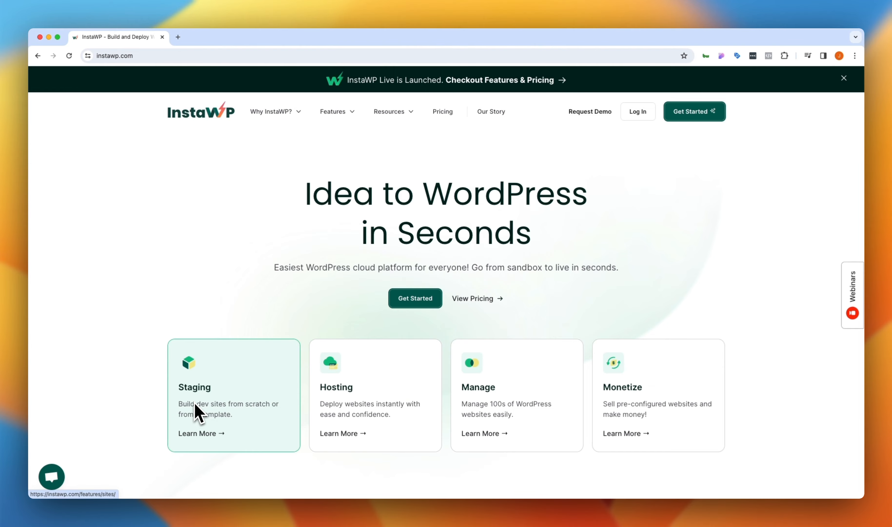
mouse_move(485, 411)
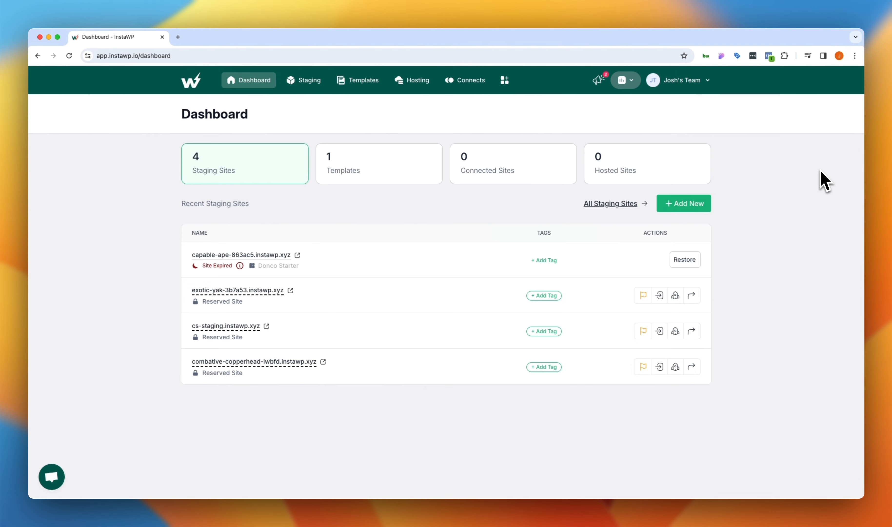
mouse_move(759, 187)
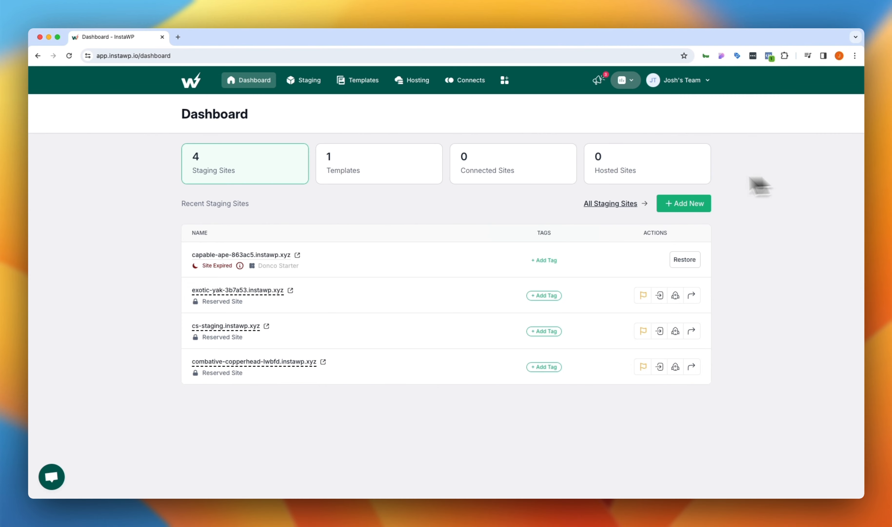
- Browse the Staging, Templates and Hosting pages, ending on the staging sites list
click(303, 79)
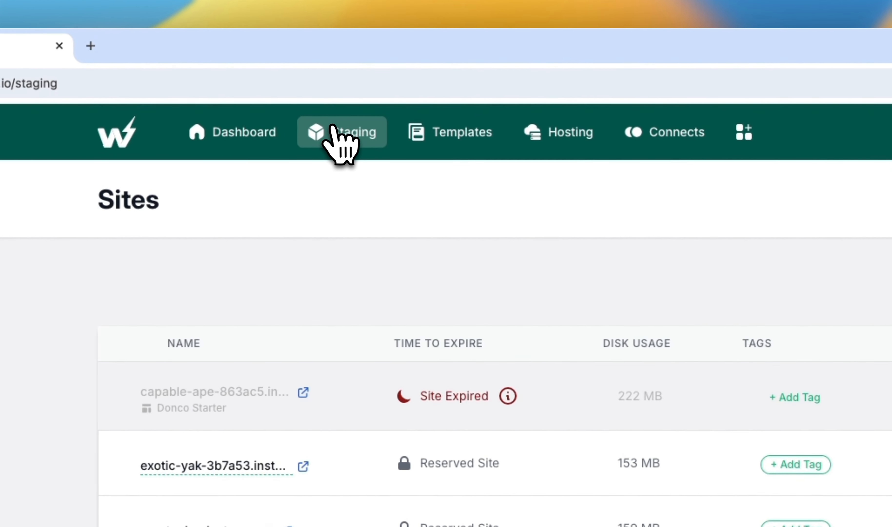
click(449, 131)
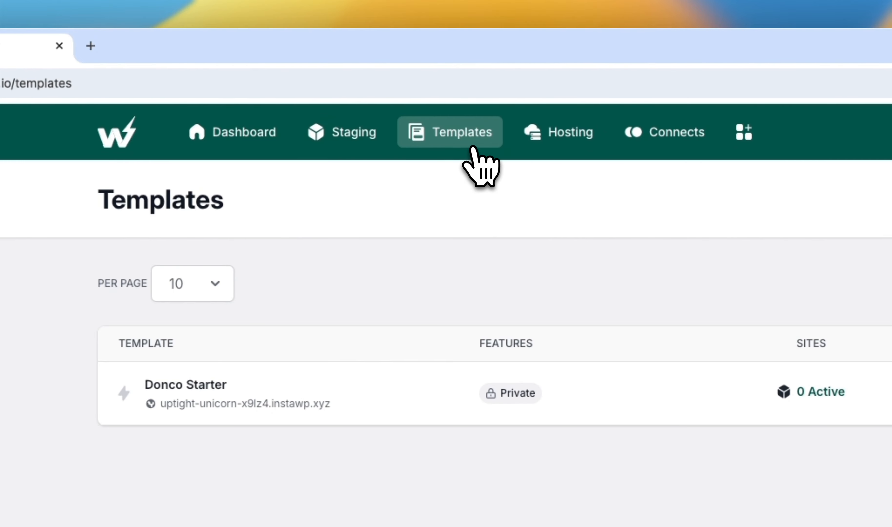
mouse_move(487, 170)
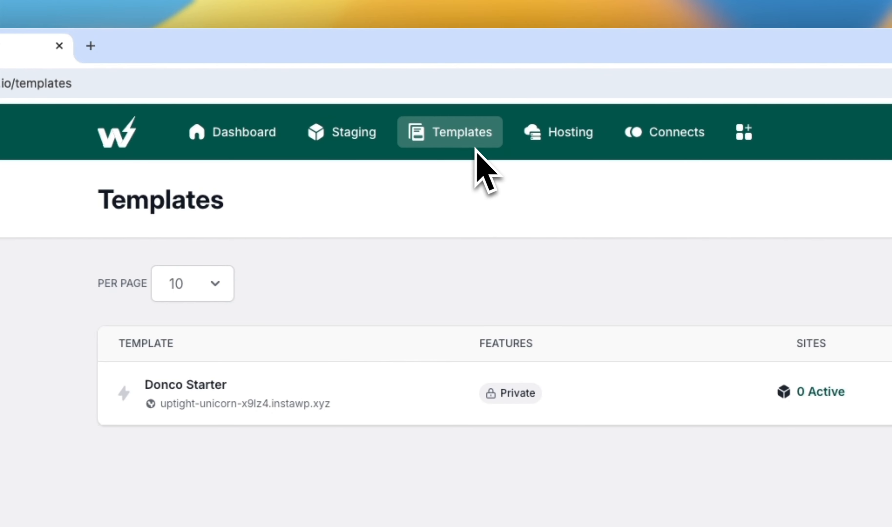
click(572, 132)
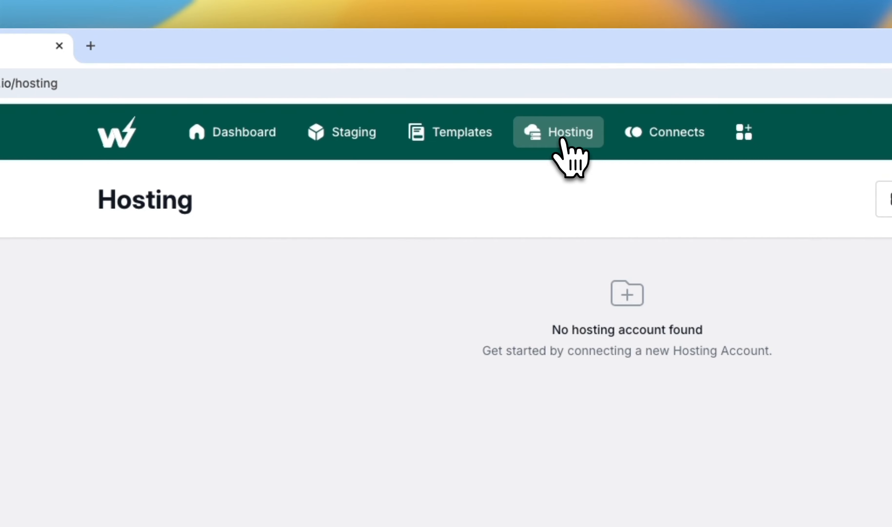
mouse_move(569, 165)
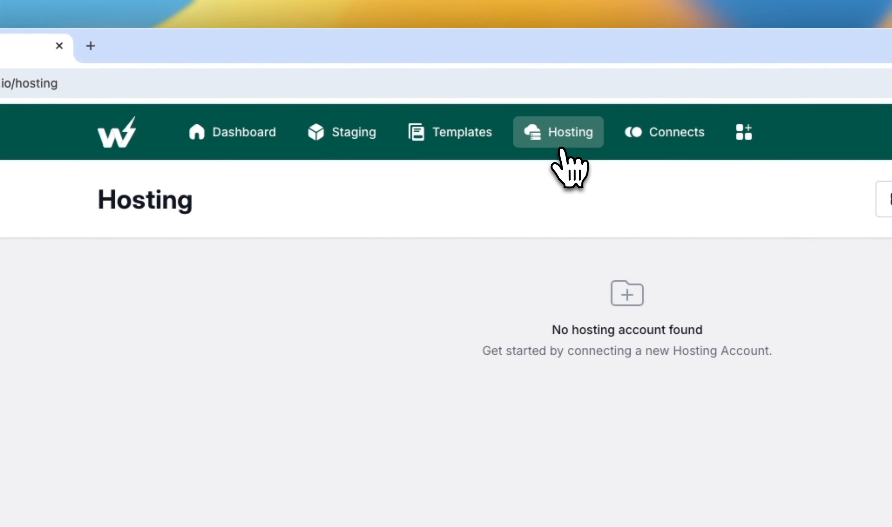
mouse_move(522, 215)
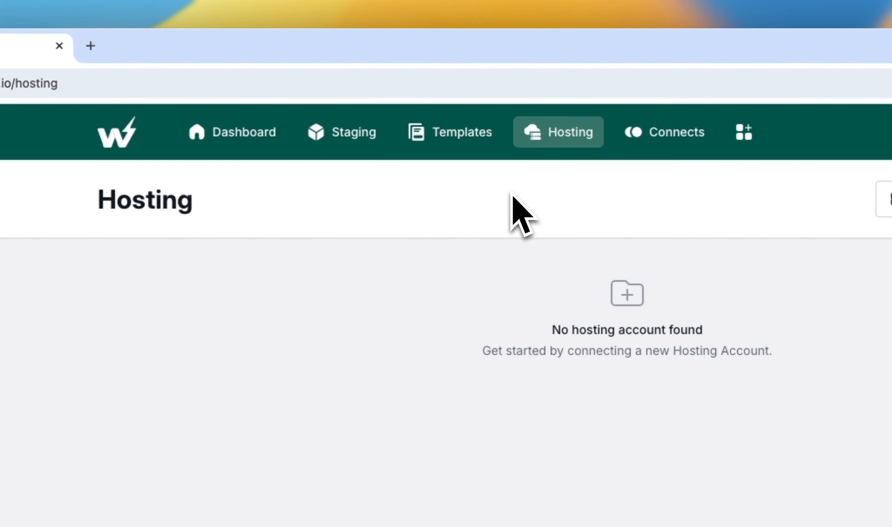
mouse_move(349, 158)
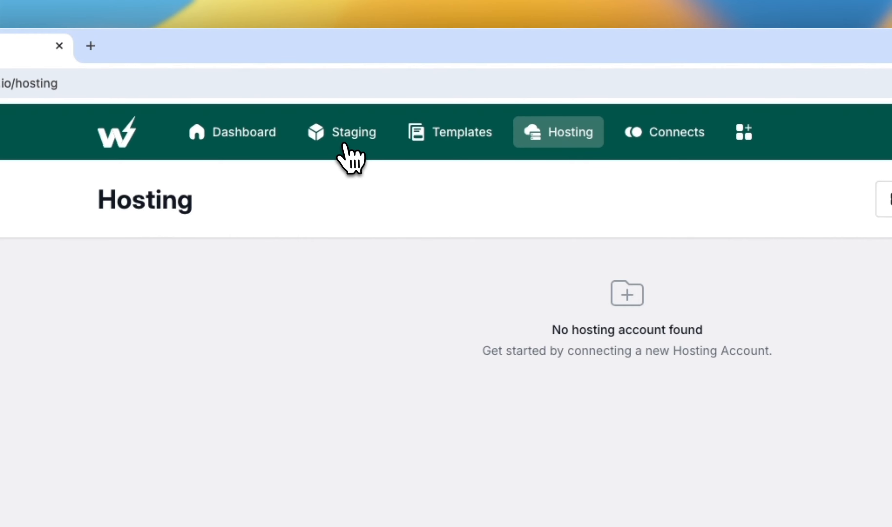
click(351, 132)
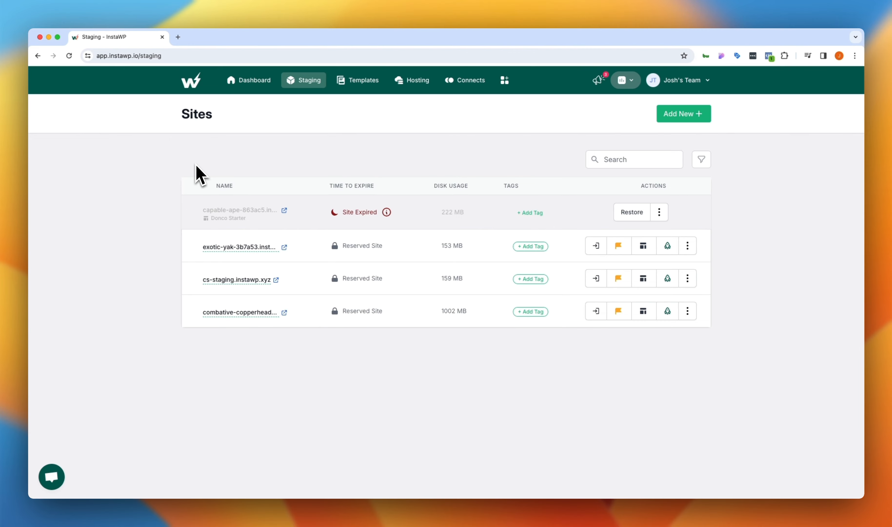
- Start a new site, glance at the Store designs, and return to the From Scratch setup
click(682, 113)
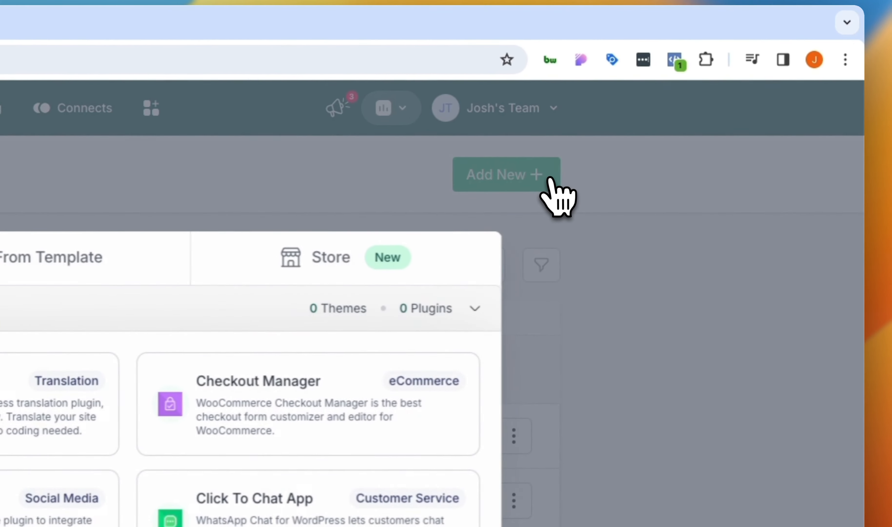
click(502, 174)
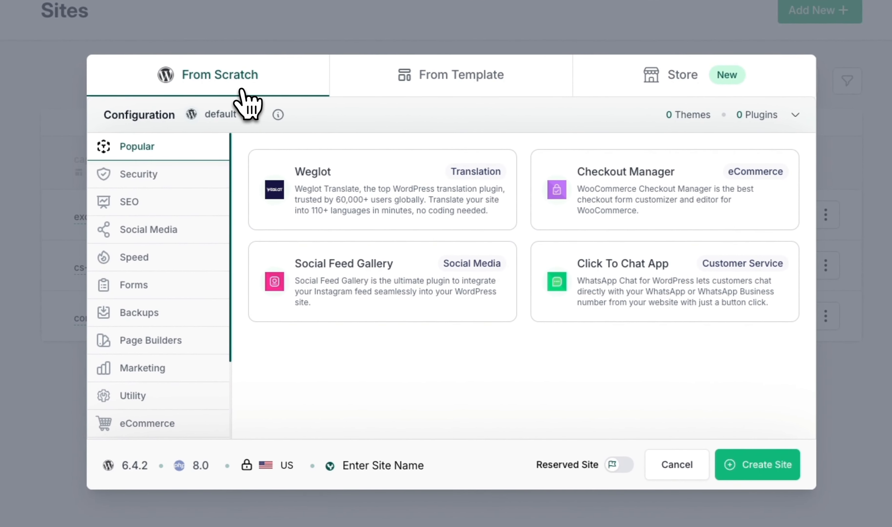
click(451, 75)
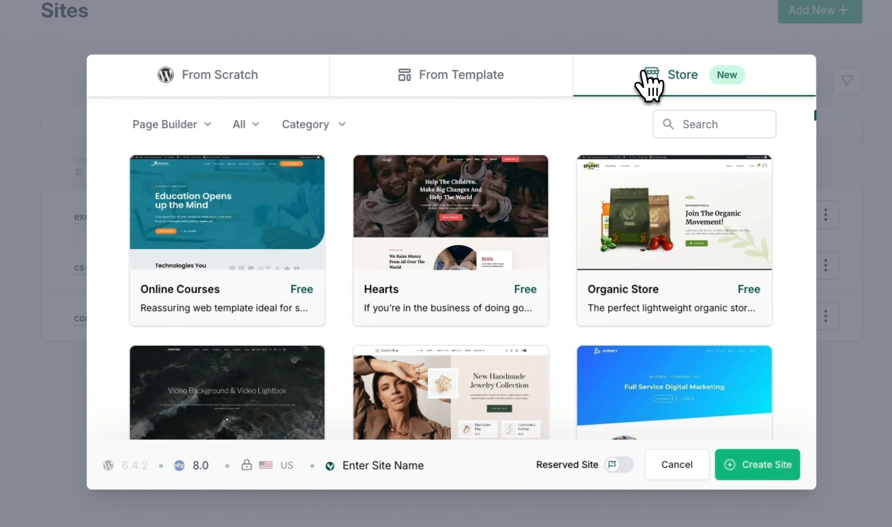
mouse_move(646, 88)
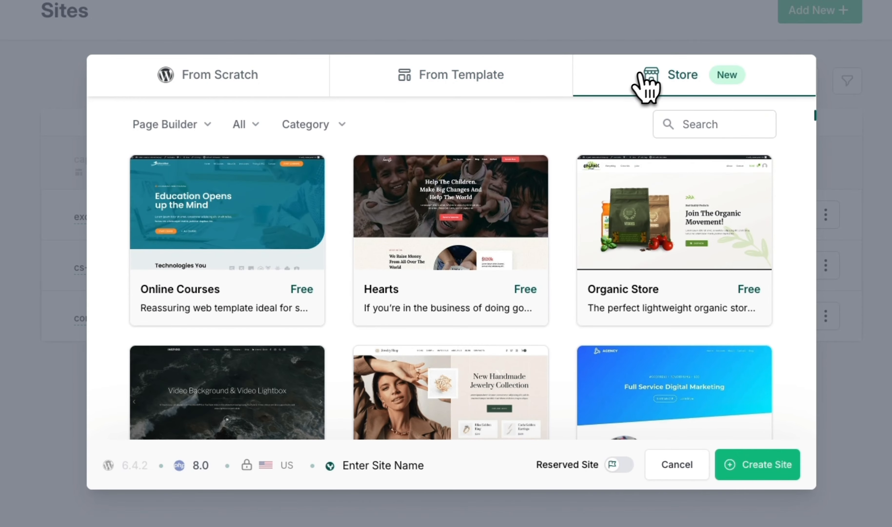
mouse_move(643, 91)
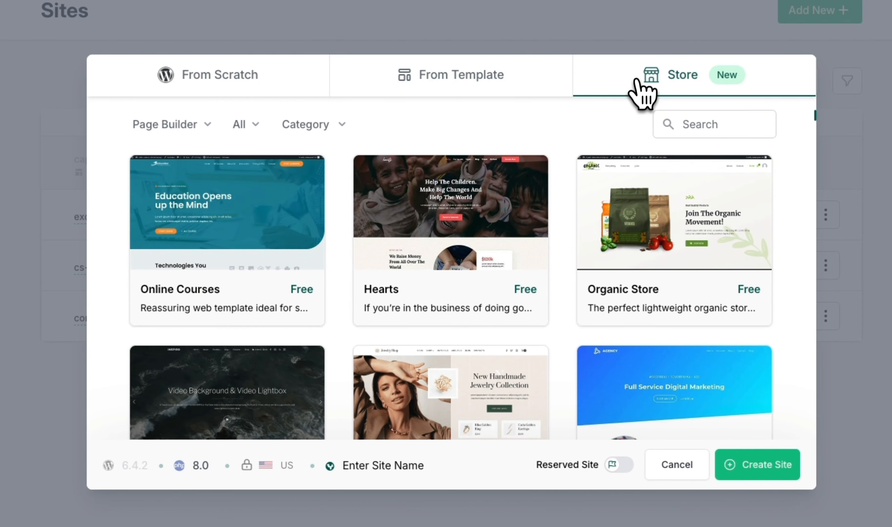
click(219, 75)
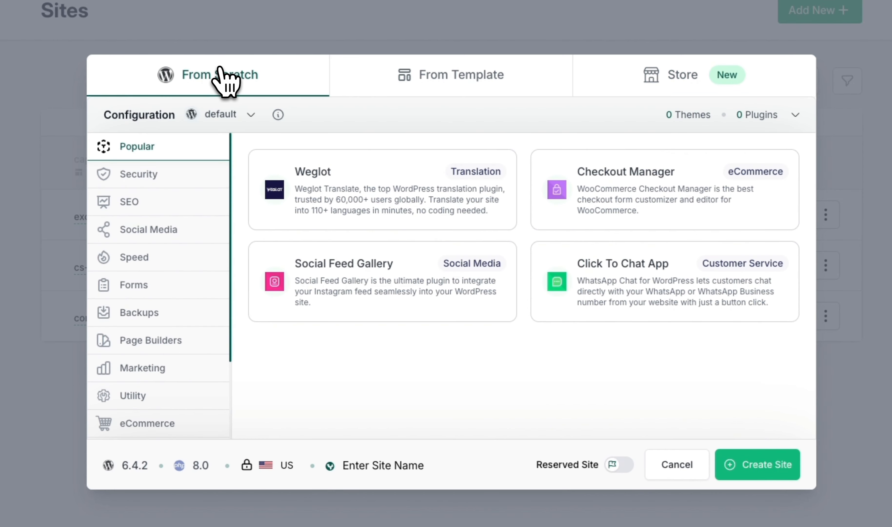
mouse_move(204, 158)
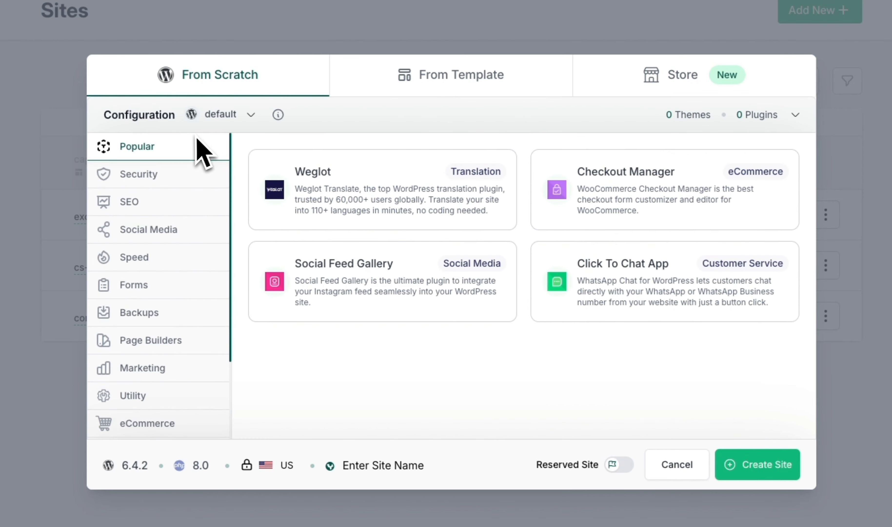
mouse_move(172, 213)
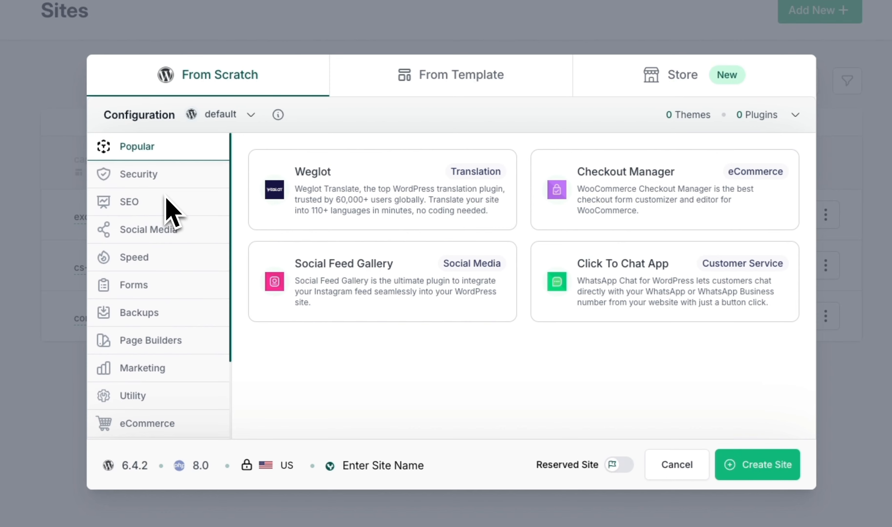
mouse_move(161, 191)
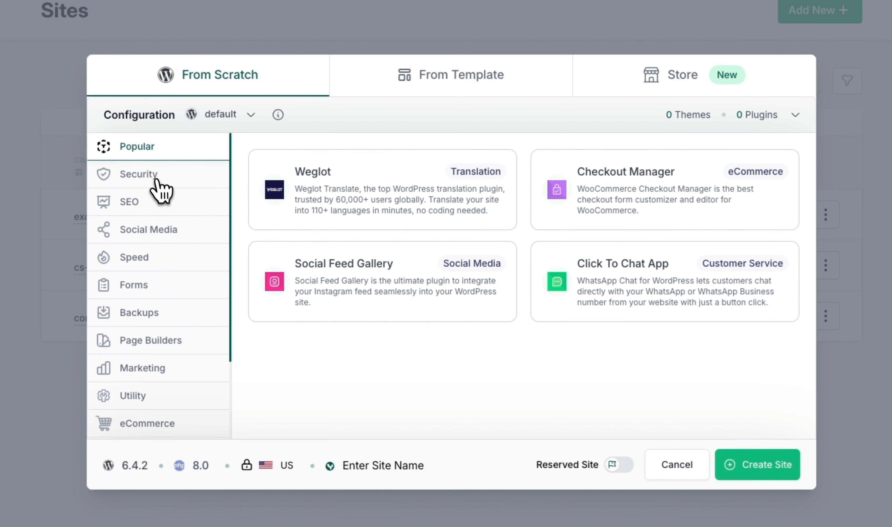
- Add Yoast SEO and W3 Total Cache to the new site's plugin selection
click(137, 174)
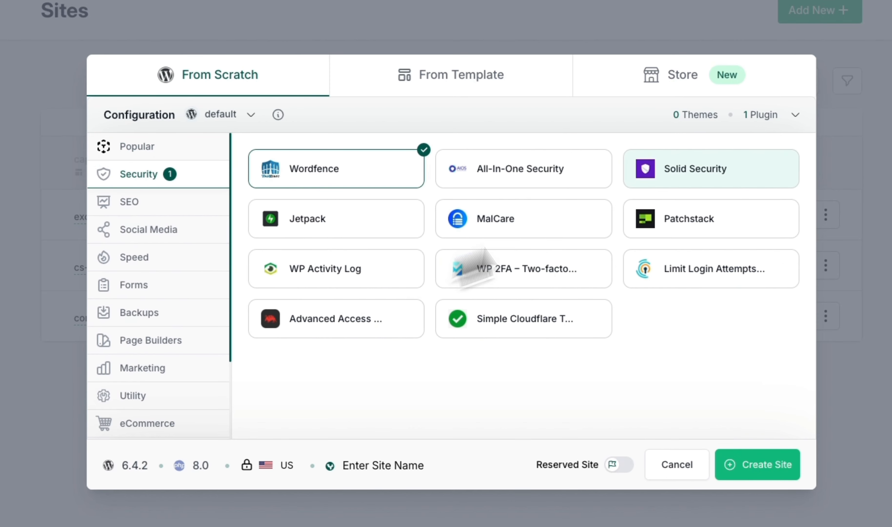
click(129, 201)
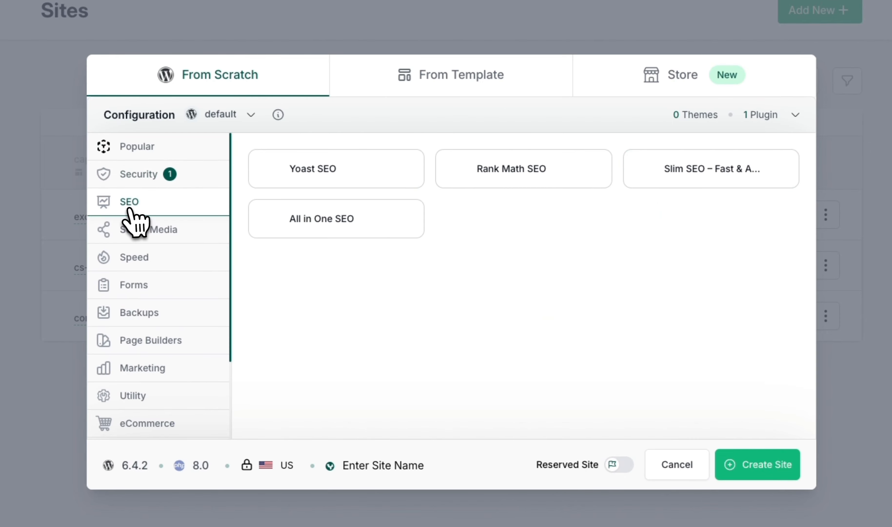
click(335, 168)
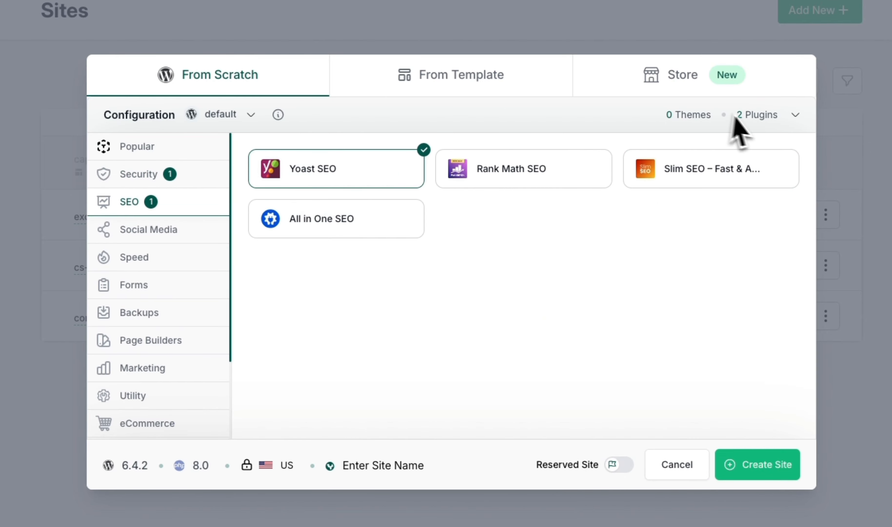
mouse_move(226, 257)
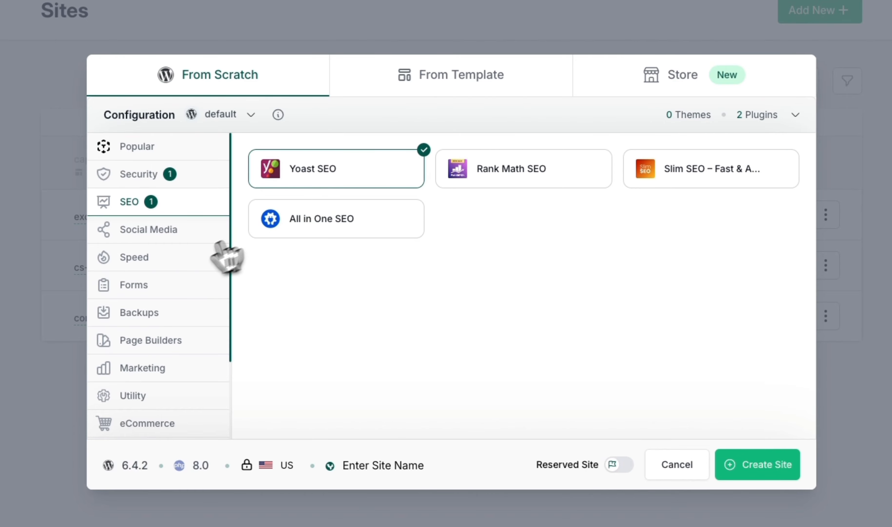
click(134, 256)
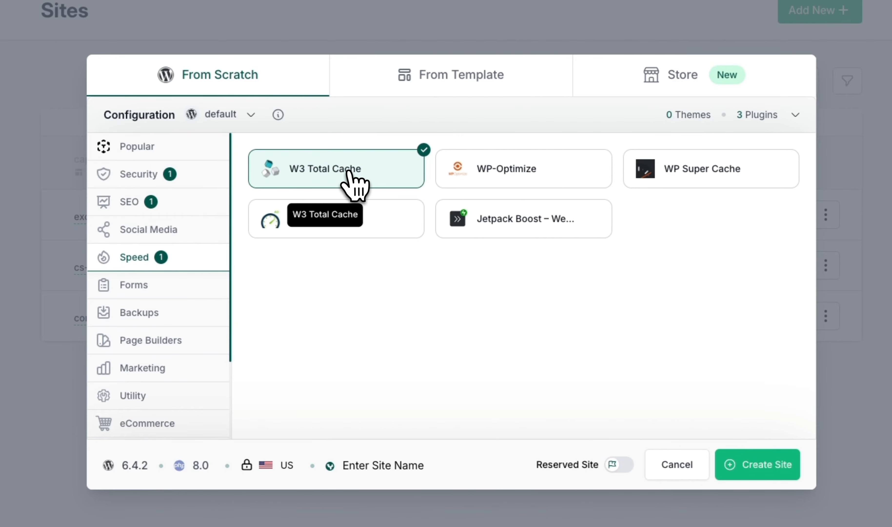
mouse_move(766, 133)
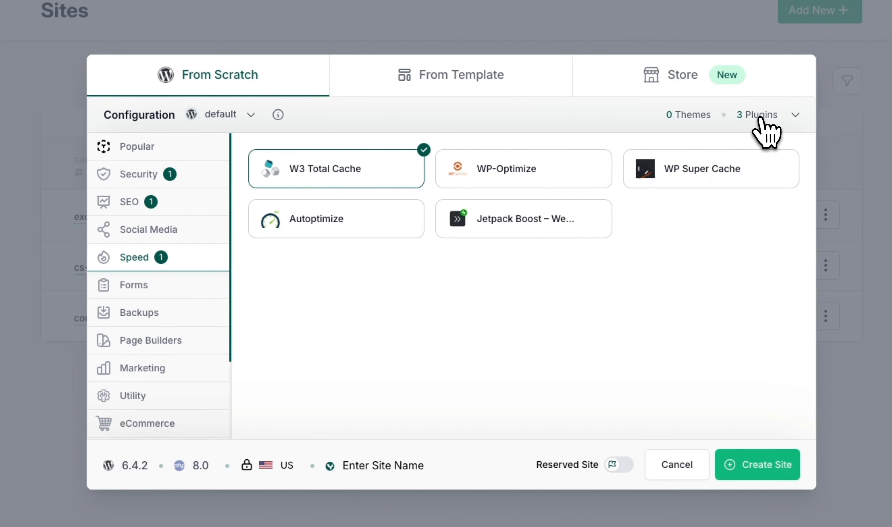
mouse_move(136, 481)
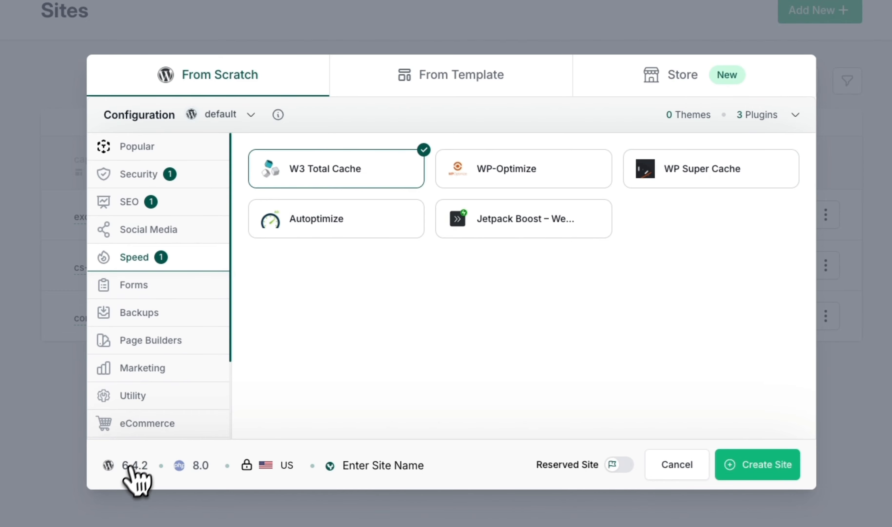
- Review the available WordPress and PHP versions, keeping 6.4.2 and PHP 8.0
click(134, 465)
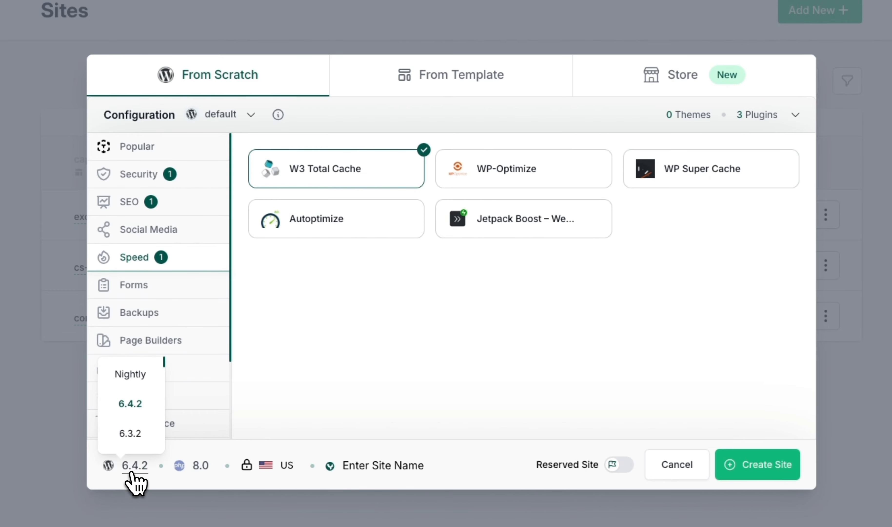
click(190, 465)
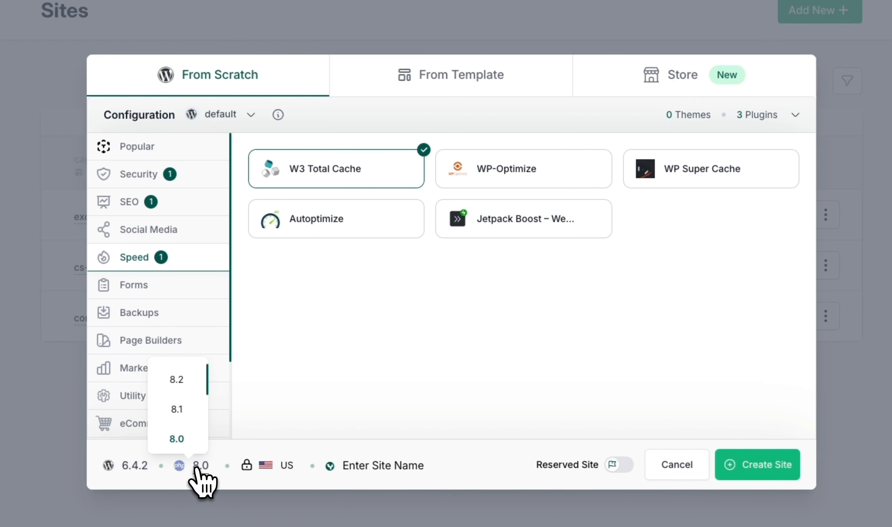
click(177, 438)
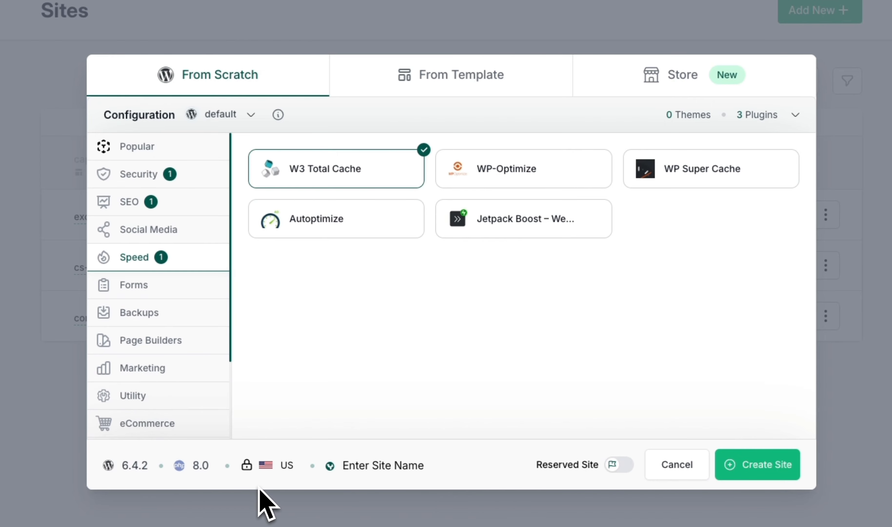
mouse_move(383, 466)
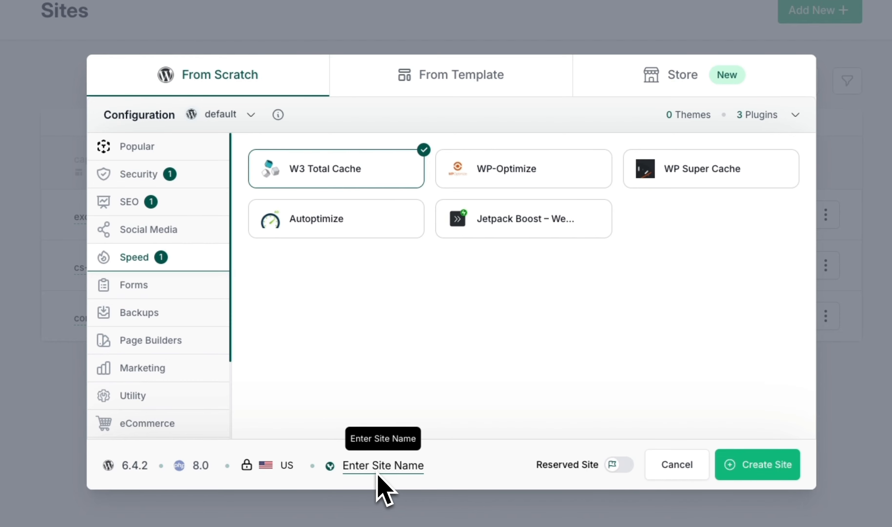
mouse_move(483, 500)
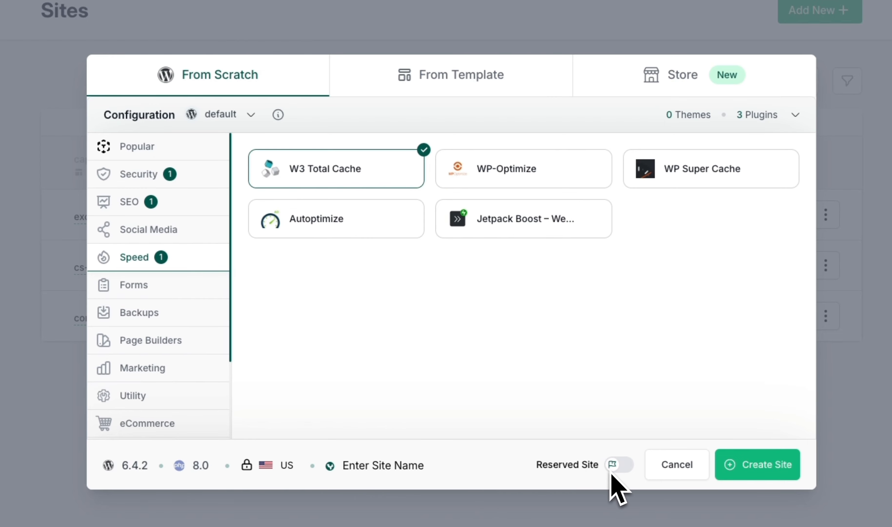
mouse_move(775, 482)
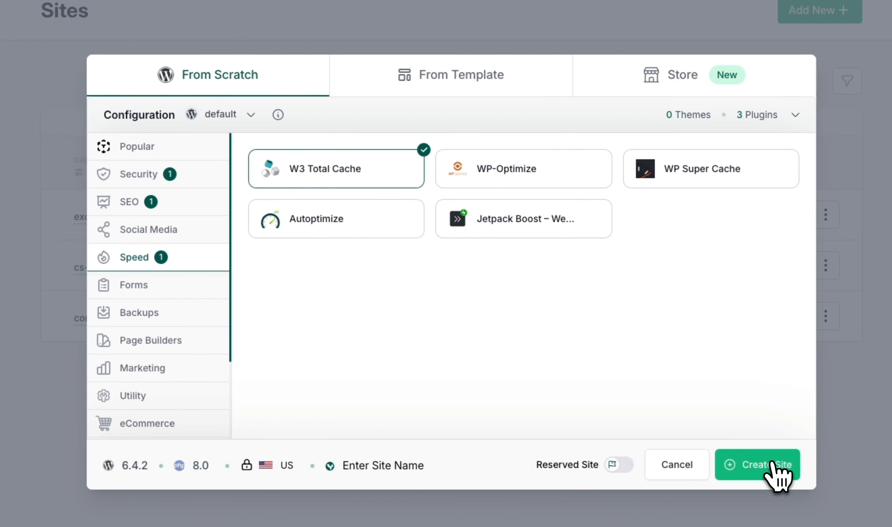
- Create the site and Magic Login into its WordPress dashboard
click(757, 465)
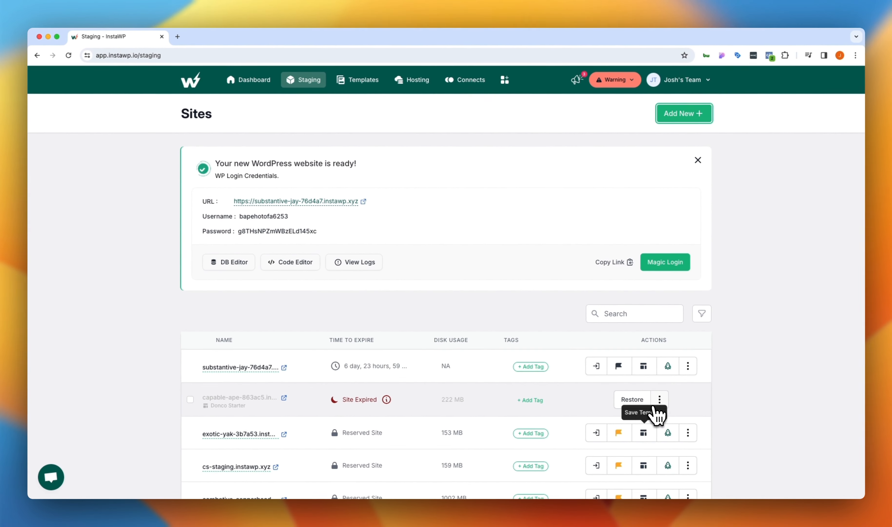
mouse_move(638, 460)
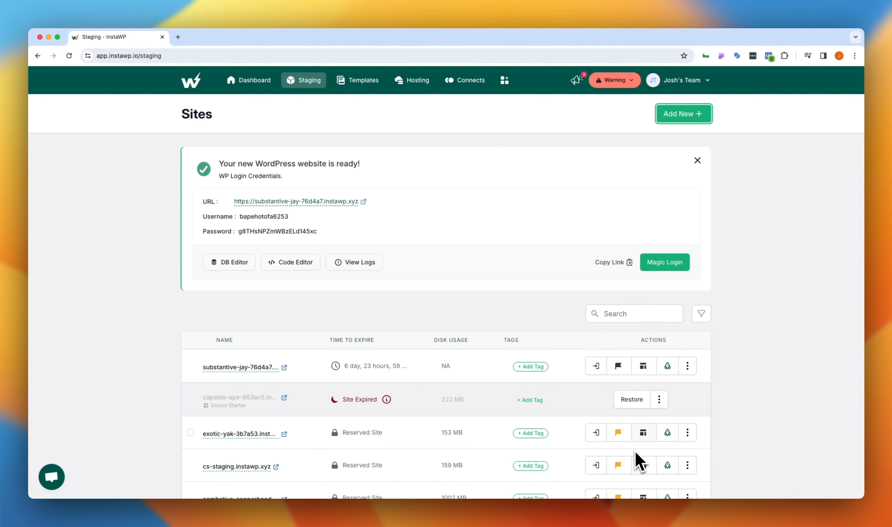
click(663, 262)
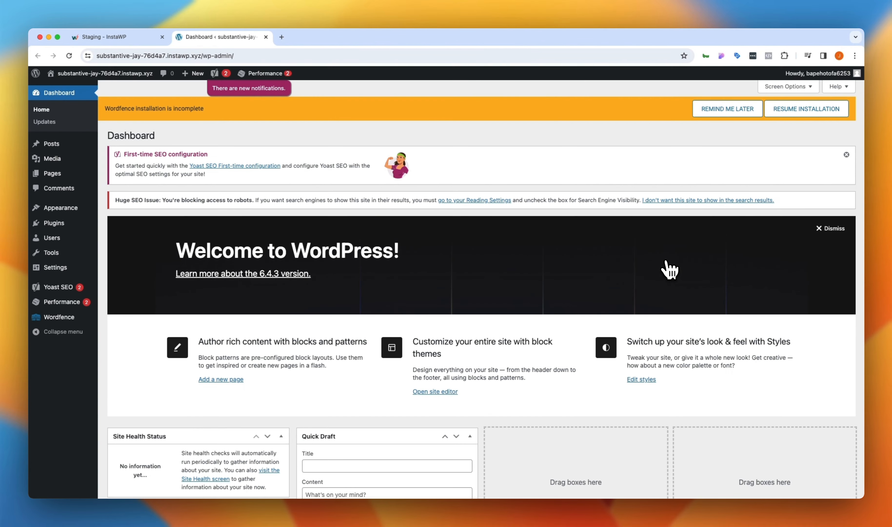
- View the Installed Plugins page, then return to the InstaWP tab
click(53, 223)
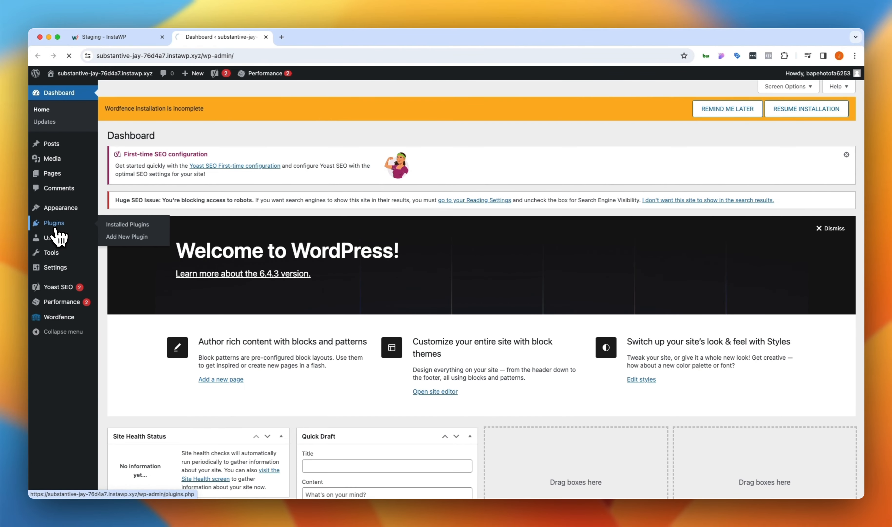
click(127, 225)
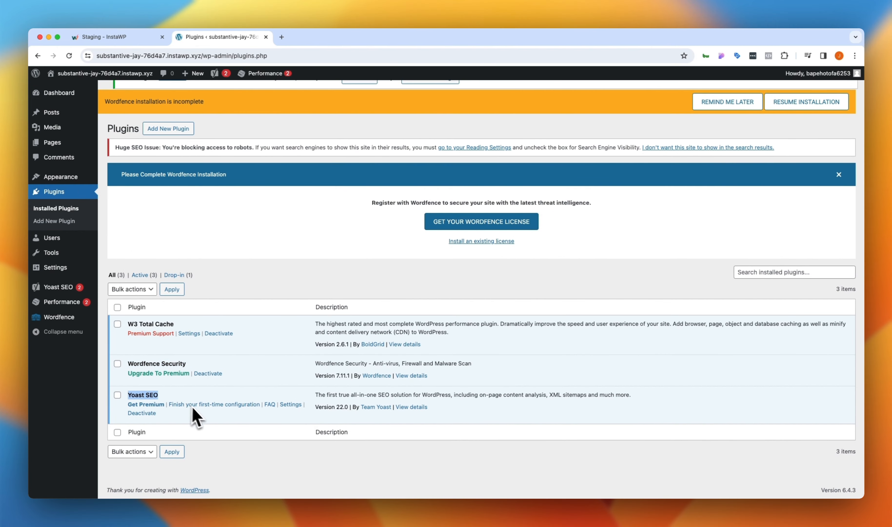
click(117, 37)
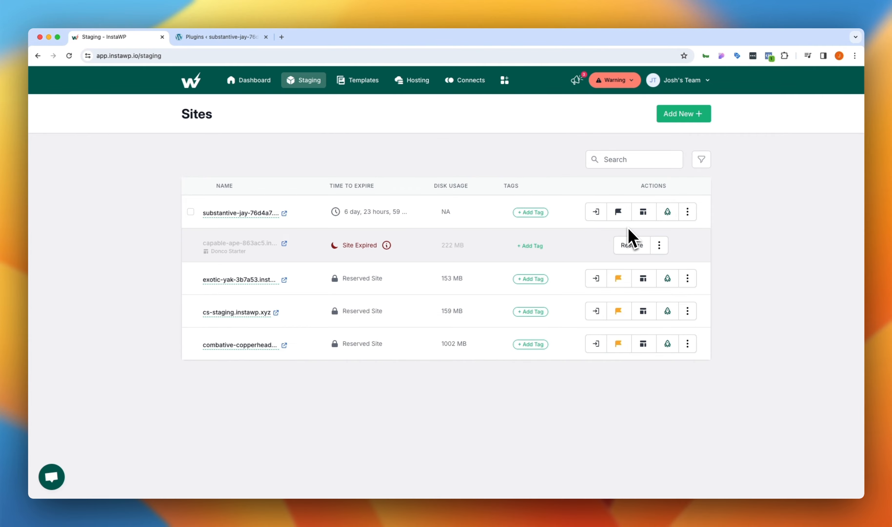
- Reserve substantive-jay-76d4a7 and confirm so it no longer expires
click(618, 212)
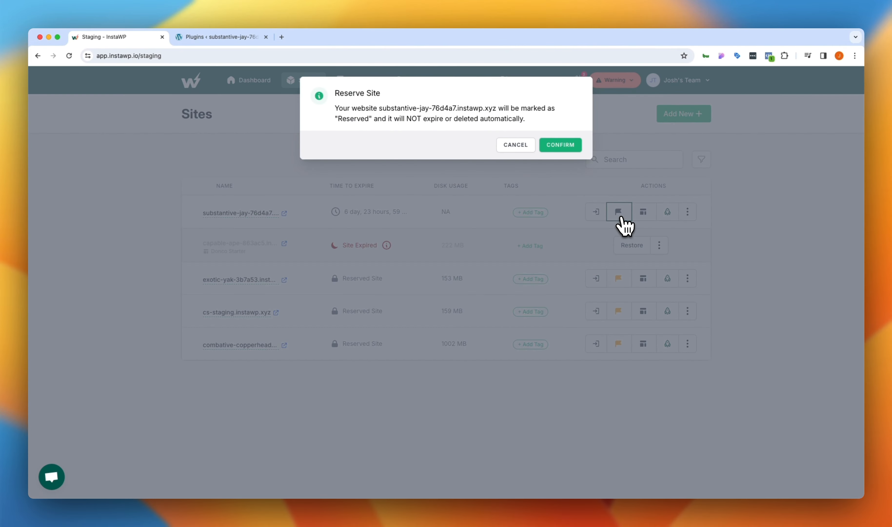
mouse_move(546, 153)
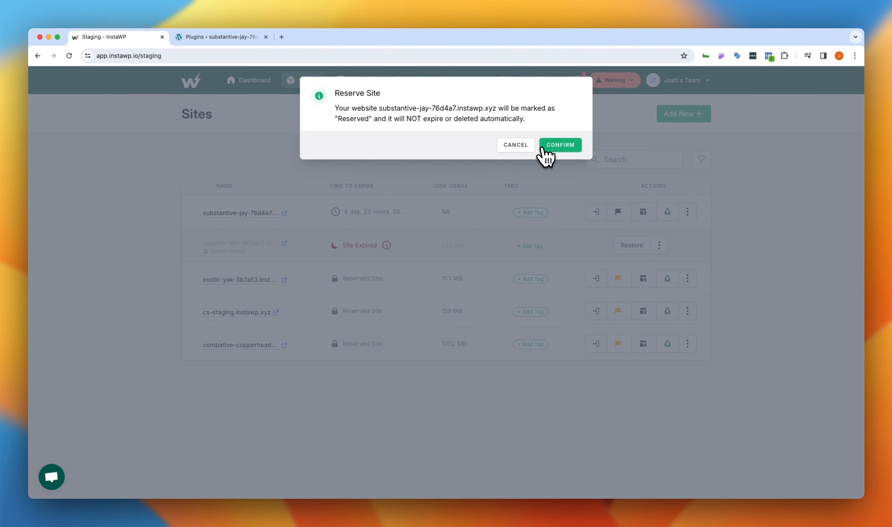
click(559, 145)
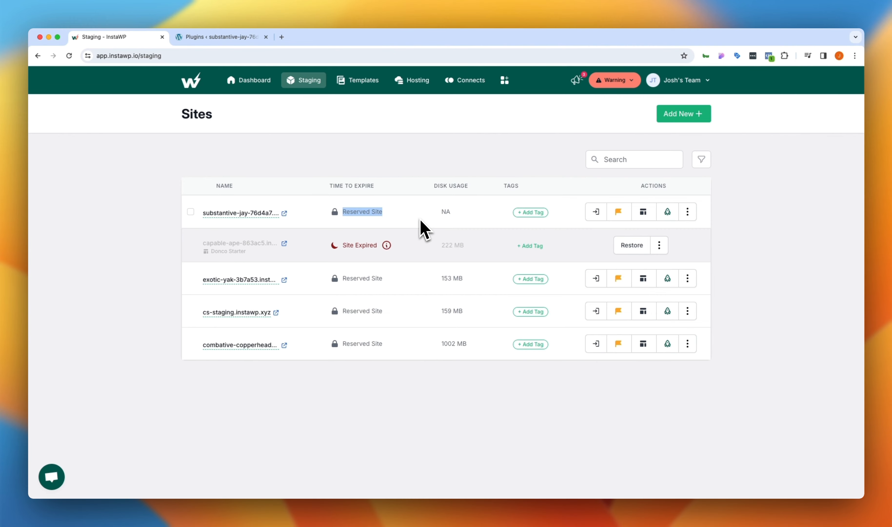
mouse_move(373, 245)
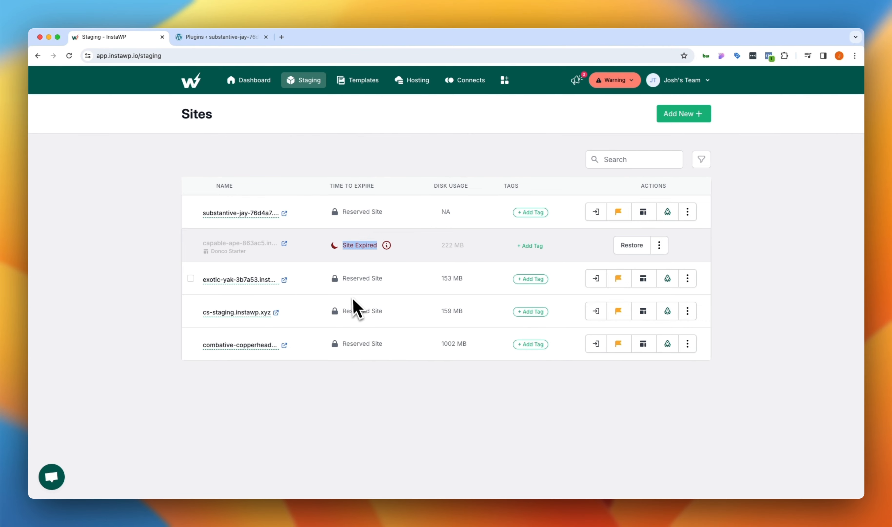
mouse_move(389, 273)
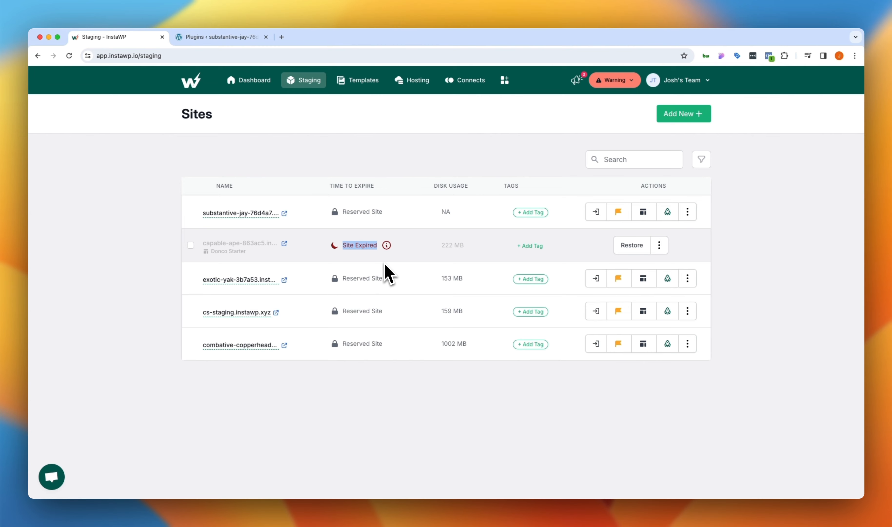
mouse_move(181, 272)
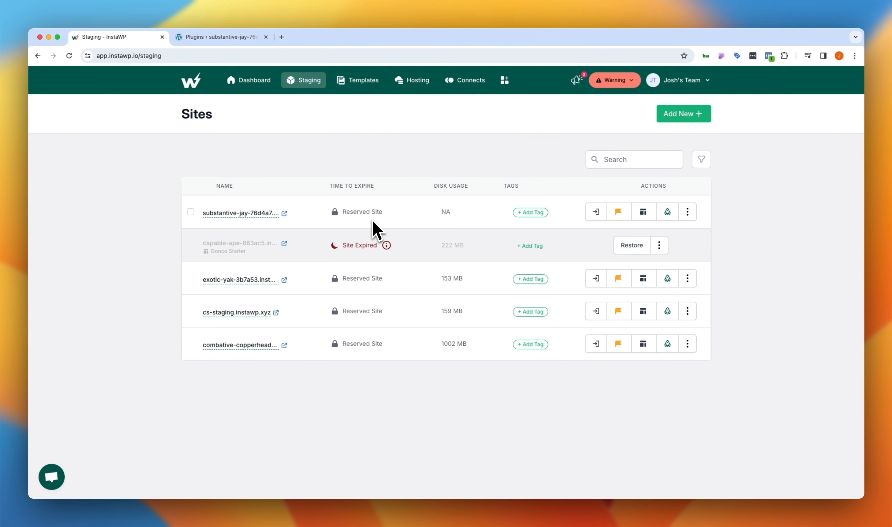
mouse_move(427, 239)
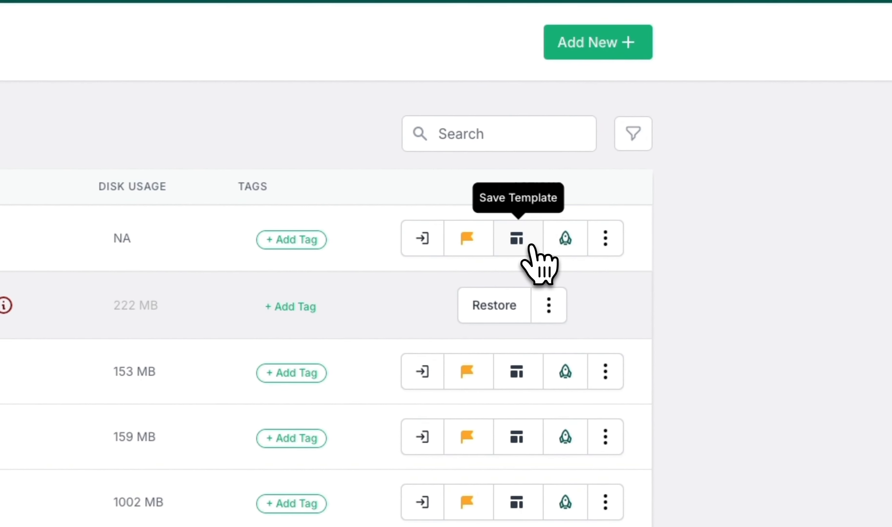
- Save the site as a template named 'New Template 2' and view it on the Templates page
click(516, 238)
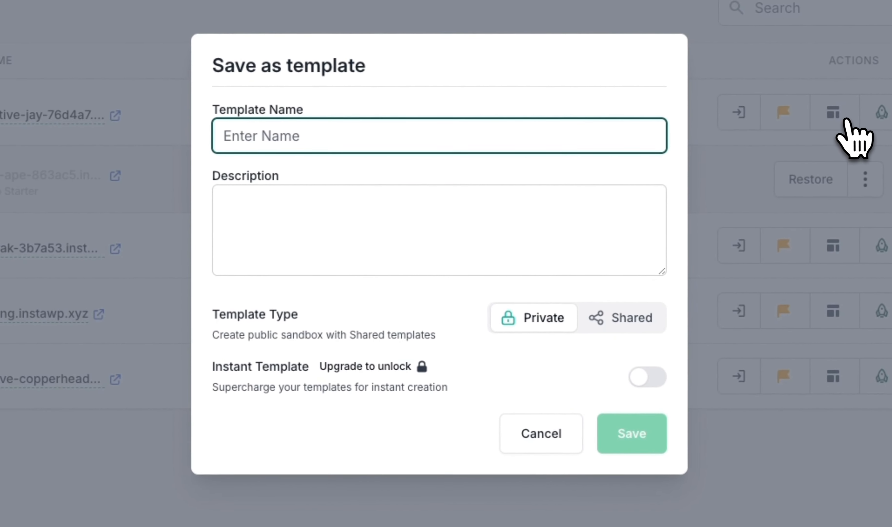
text(New Template 2)
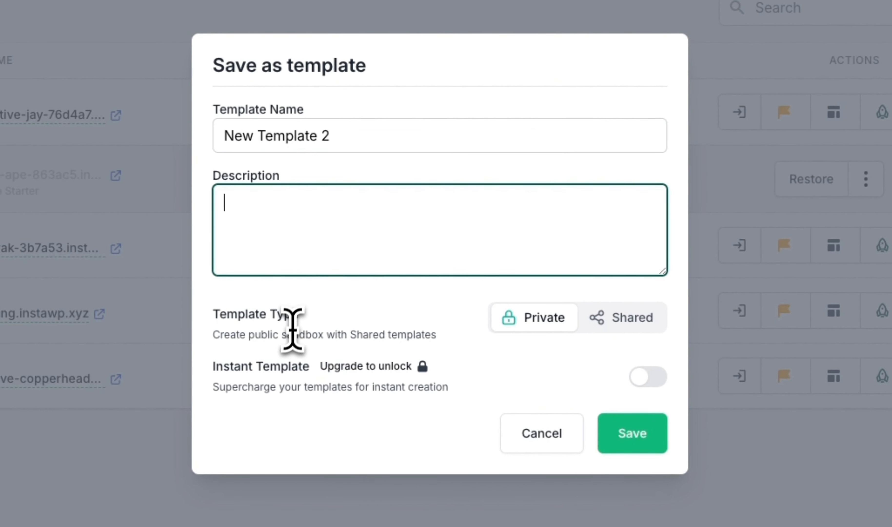
mouse_move(622, 317)
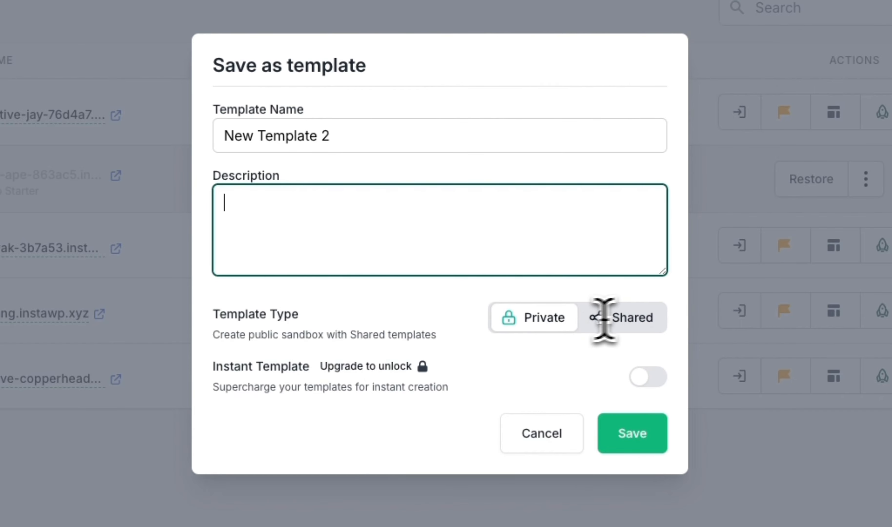
click(540, 433)
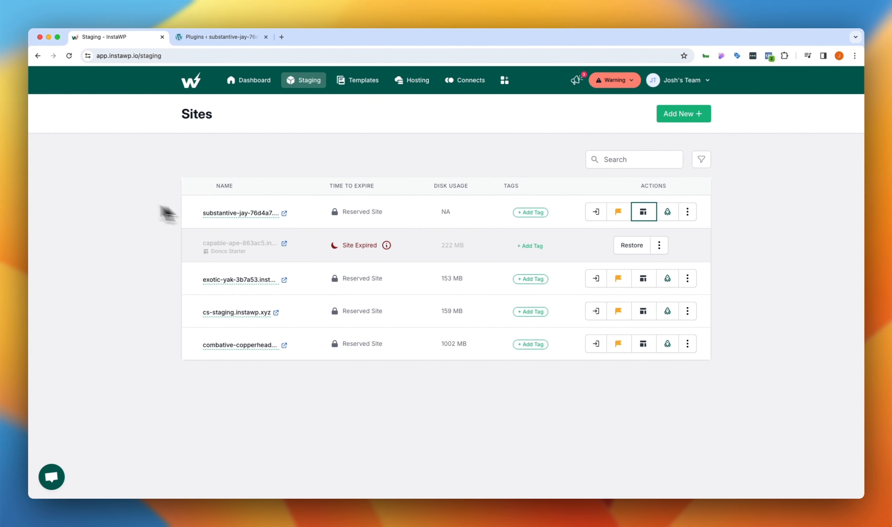
mouse_move(279, 196)
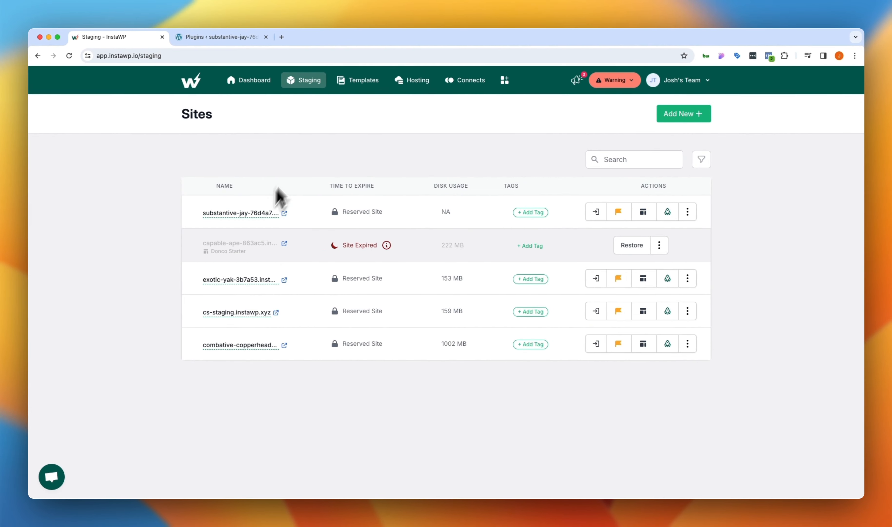
click(363, 80)
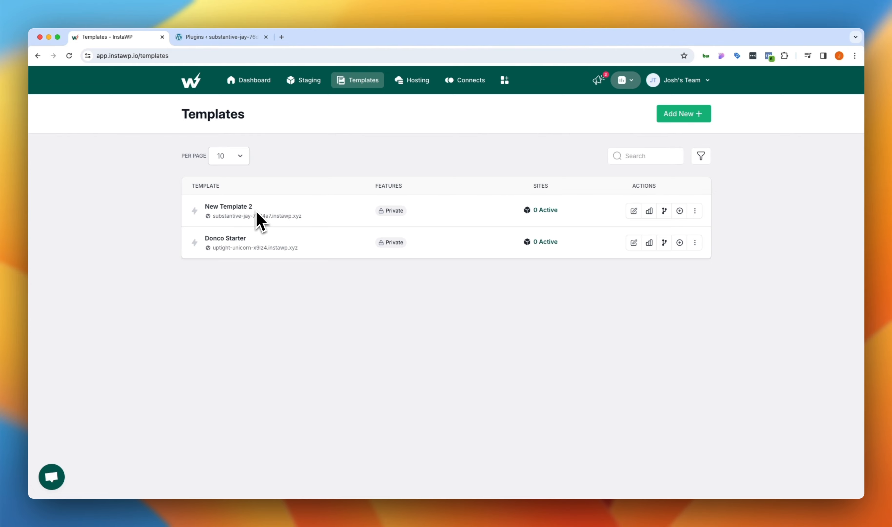
mouse_move(309, 80)
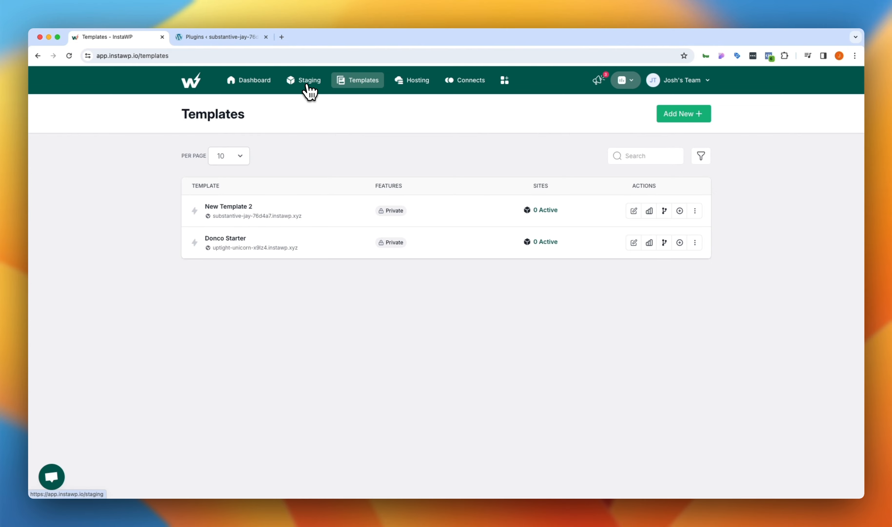
- Create a new site from New Template 2 via the From Template option
click(309, 79)
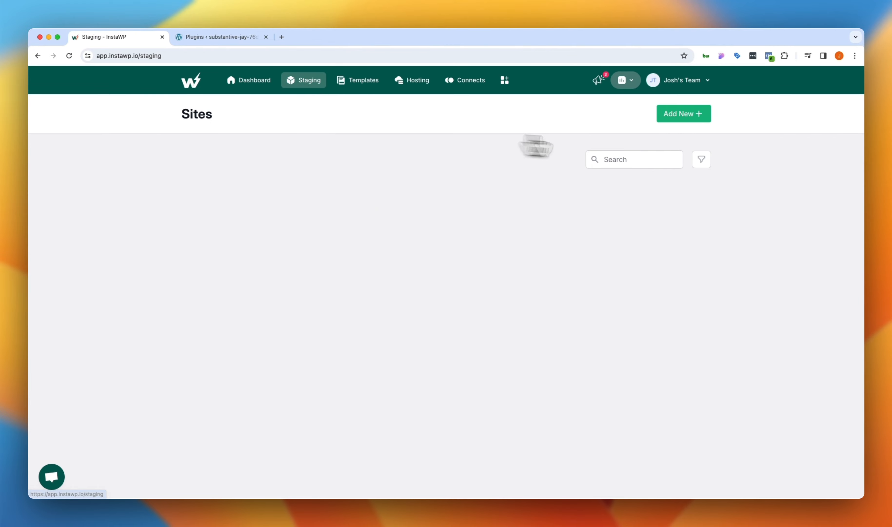
click(683, 114)
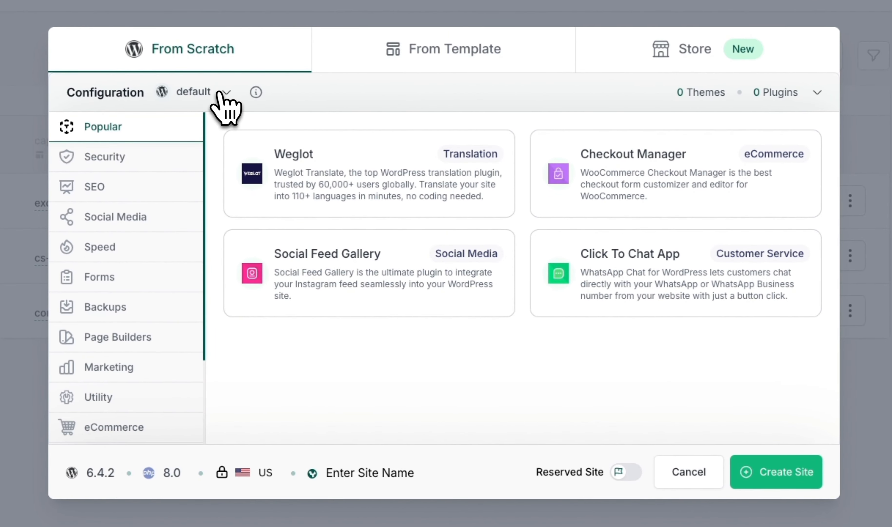
click(455, 49)
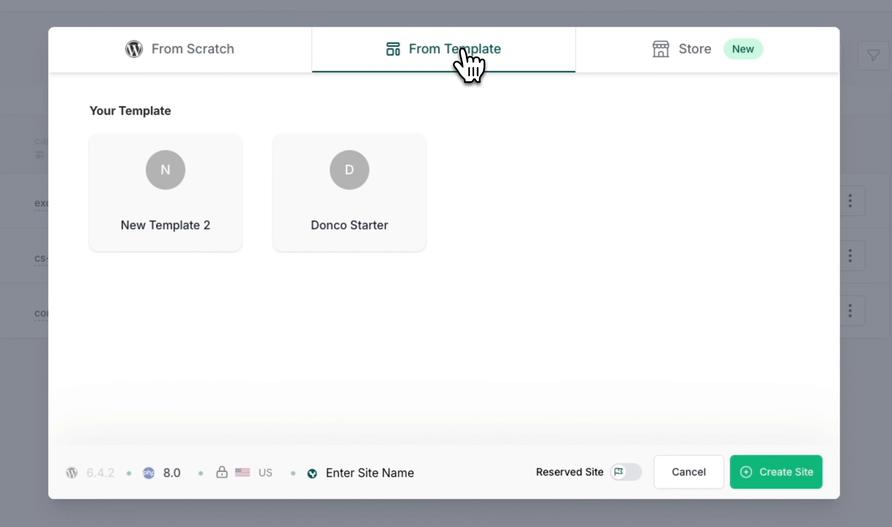
click(165, 192)
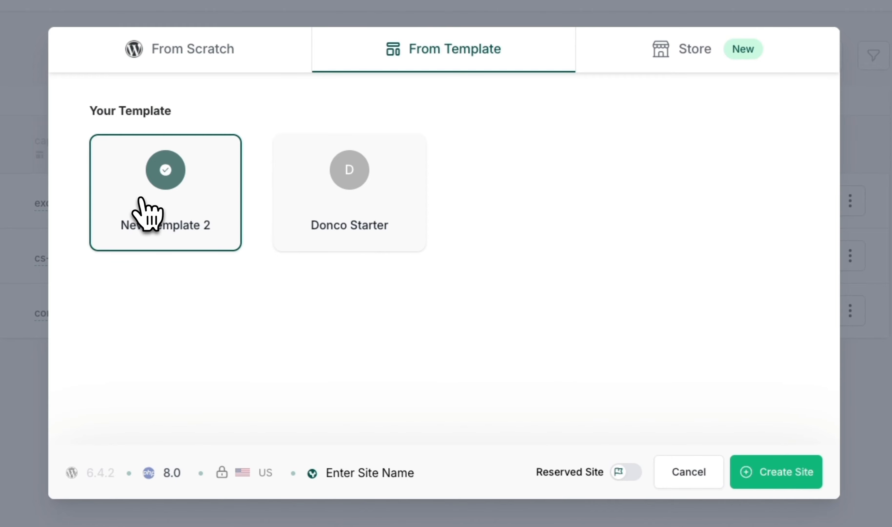
click(775, 472)
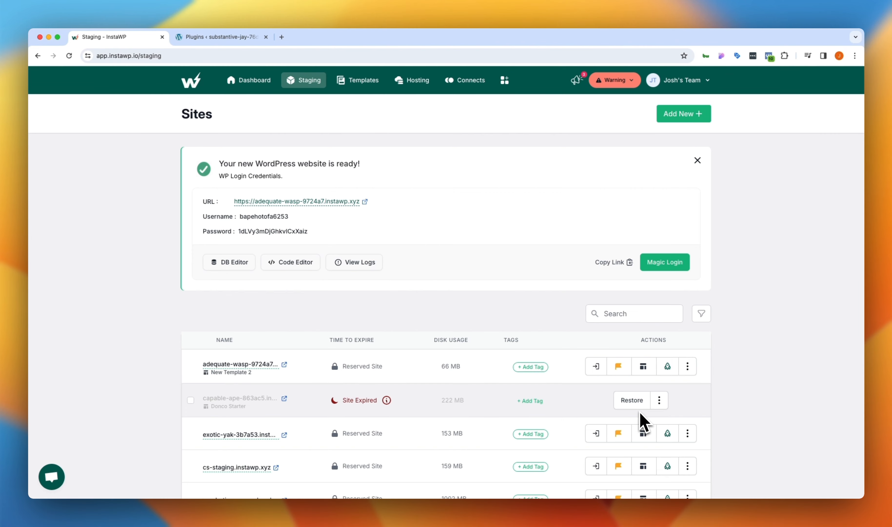
- Magic Login into adequate-wasp-9724a7 and view its Installed Plugins page
click(664, 263)
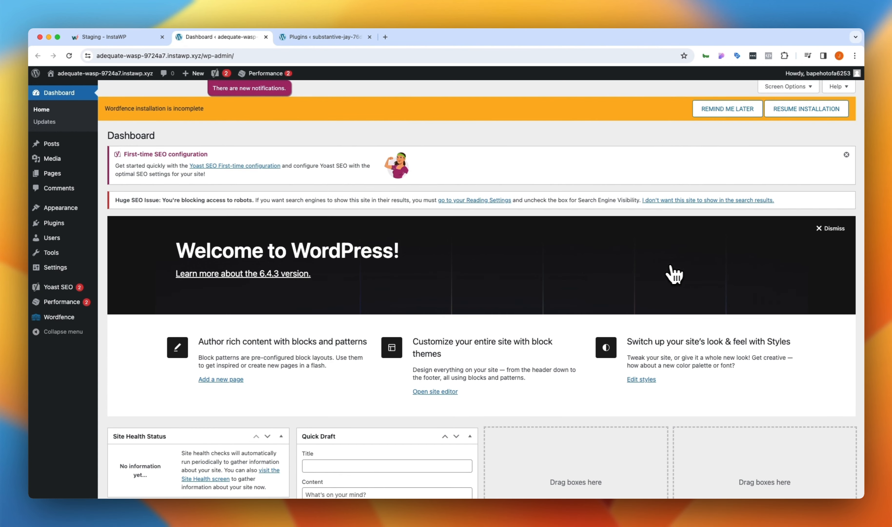
click(52, 222)
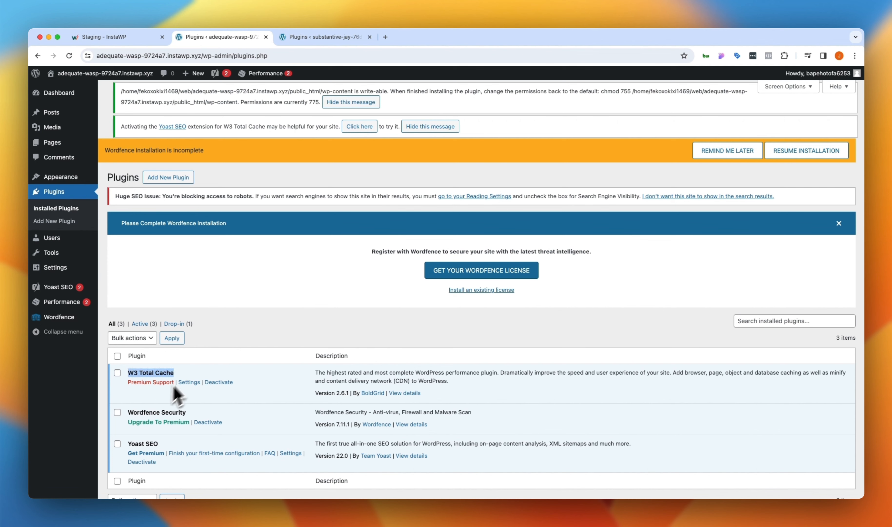
mouse_move(178, 449)
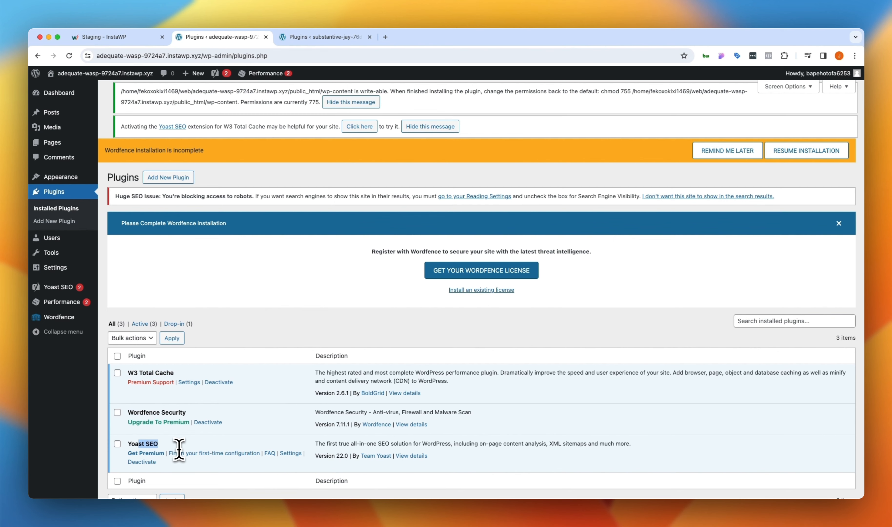
mouse_move(294, 174)
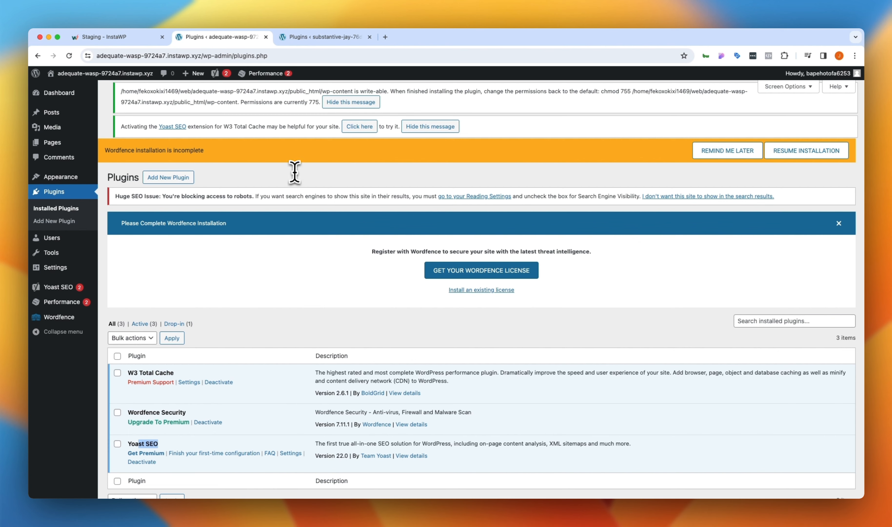
- Return to the InstaWP sites list and start another new site from scratch
click(113, 37)
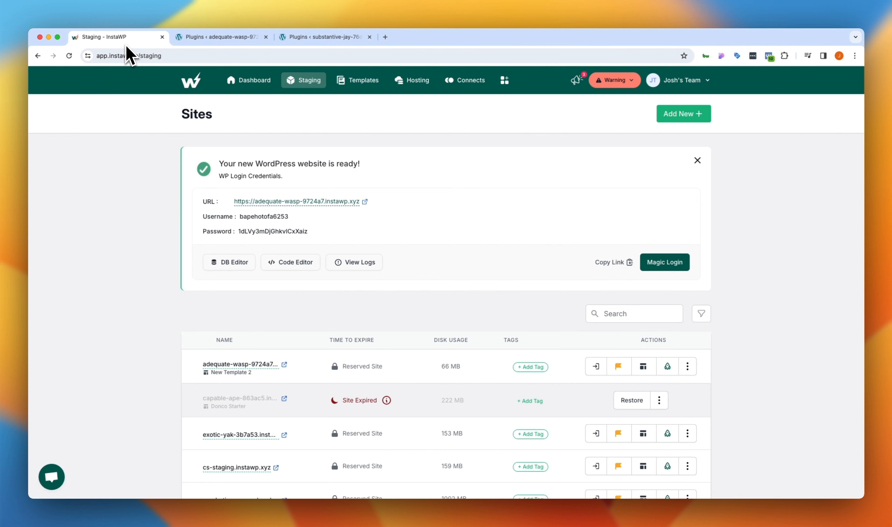
click(696, 160)
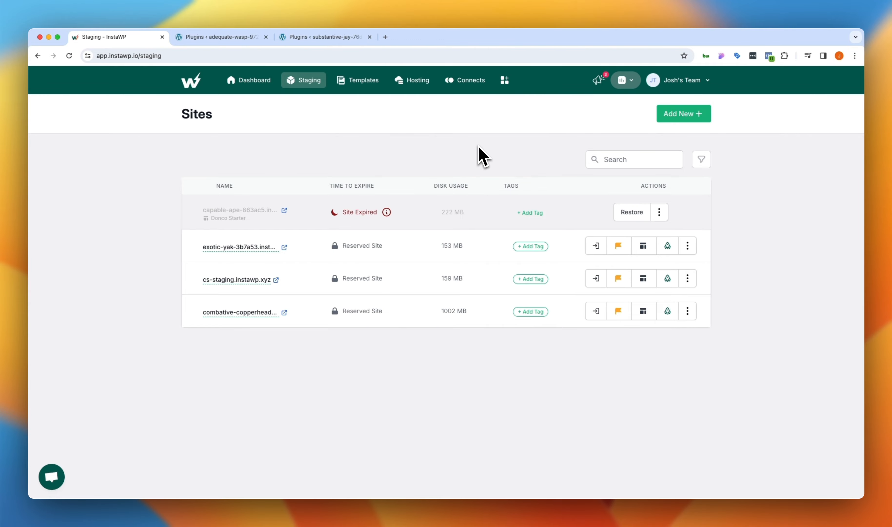
click(683, 113)
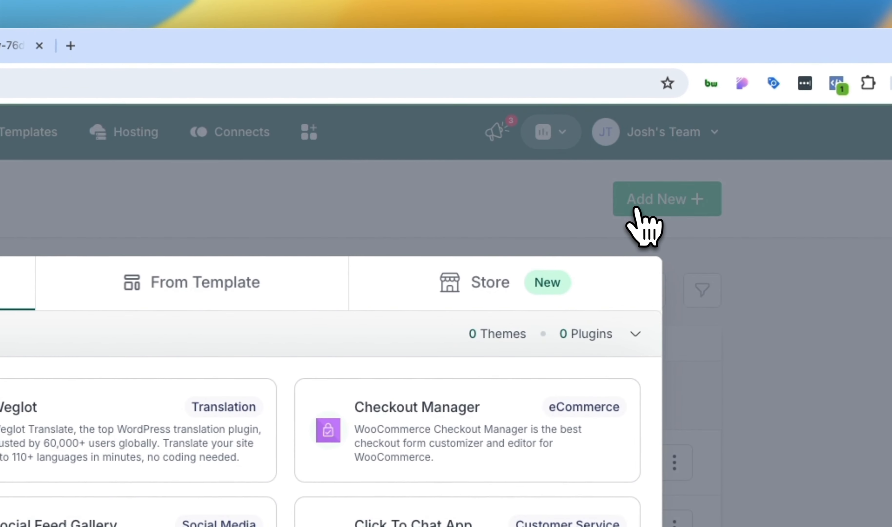
click(666, 199)
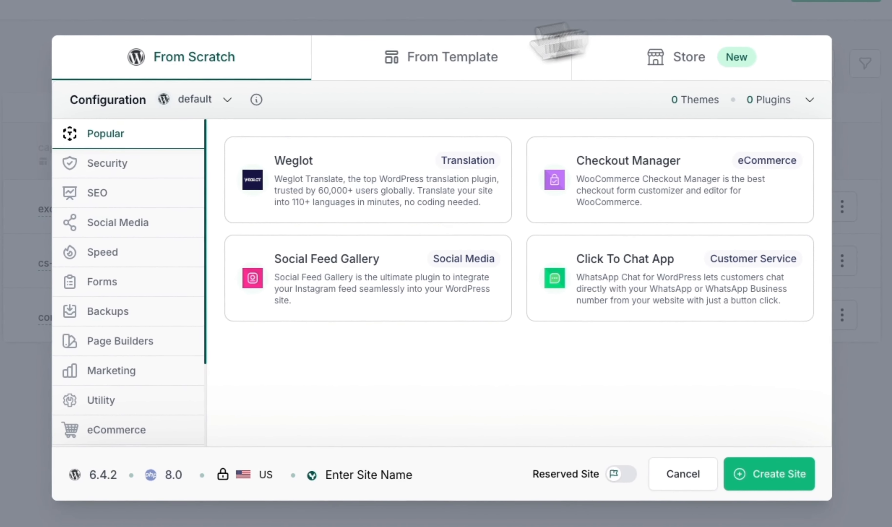
mouse_move(242, 117)
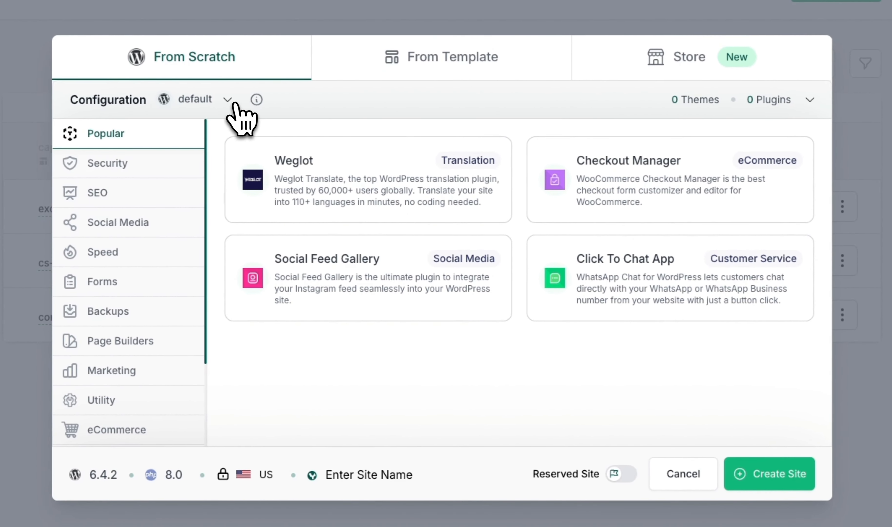
- Choose Add New from the Configuration dropdown to reach the Configurations page
click(227, 99)
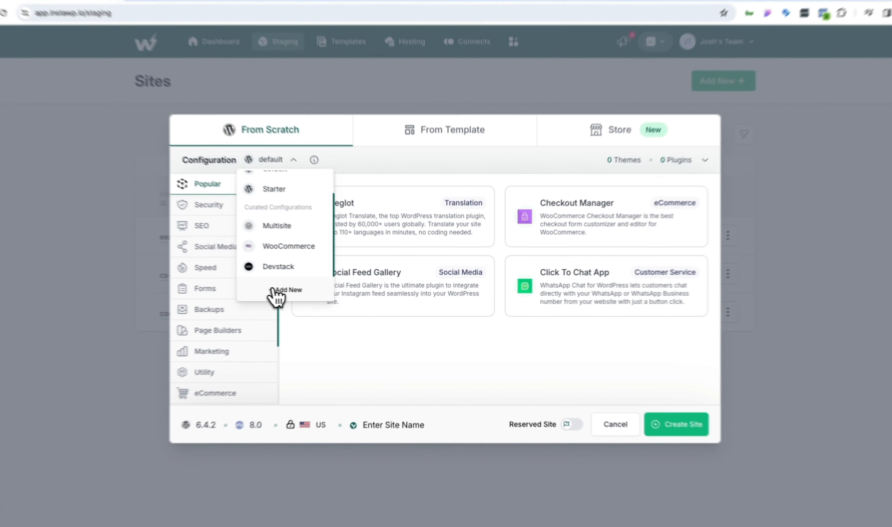
click(288, 292)
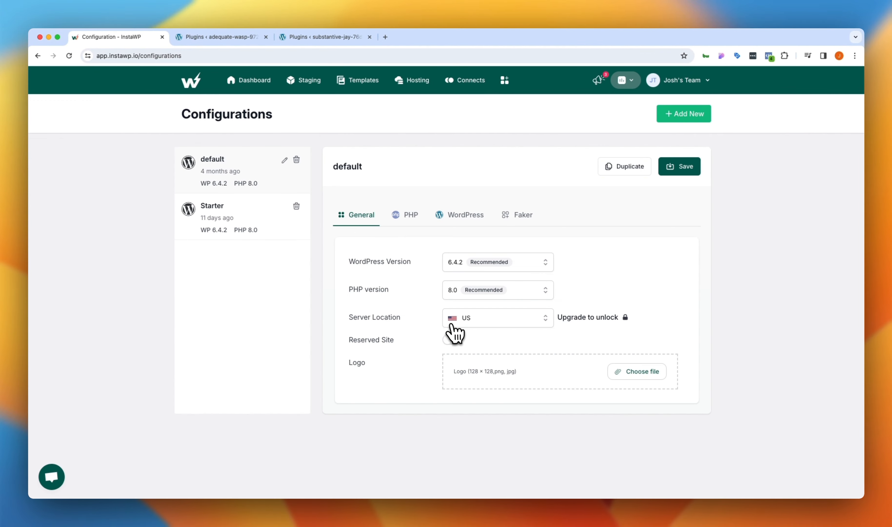
mouse_move(323, 323)
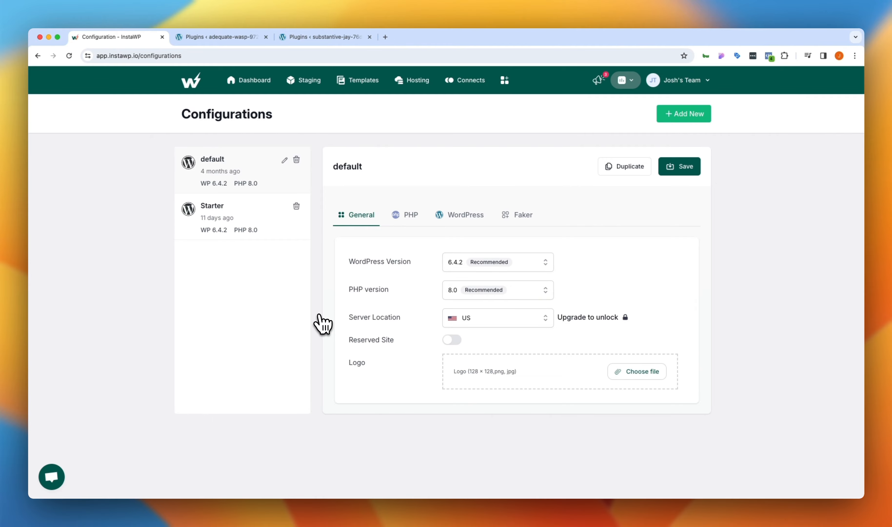
- Create a new configuration named BOWP
click(683, 113)
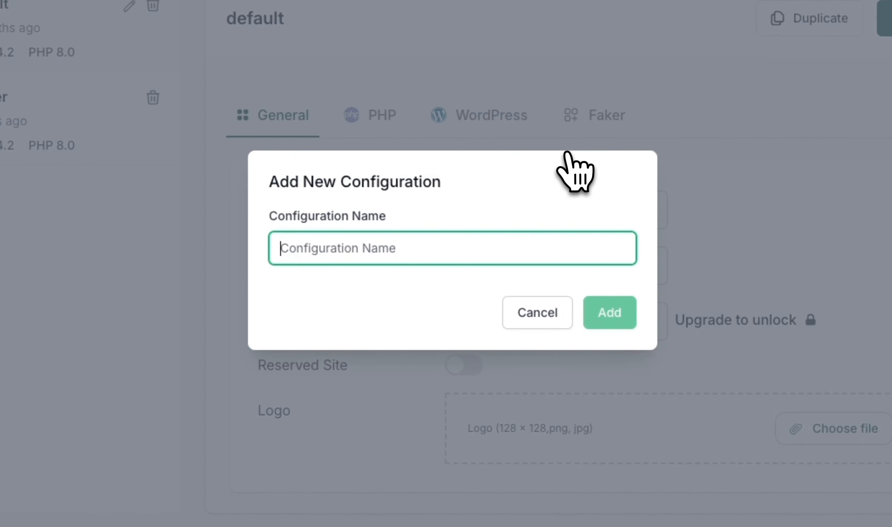
text(BOWP)
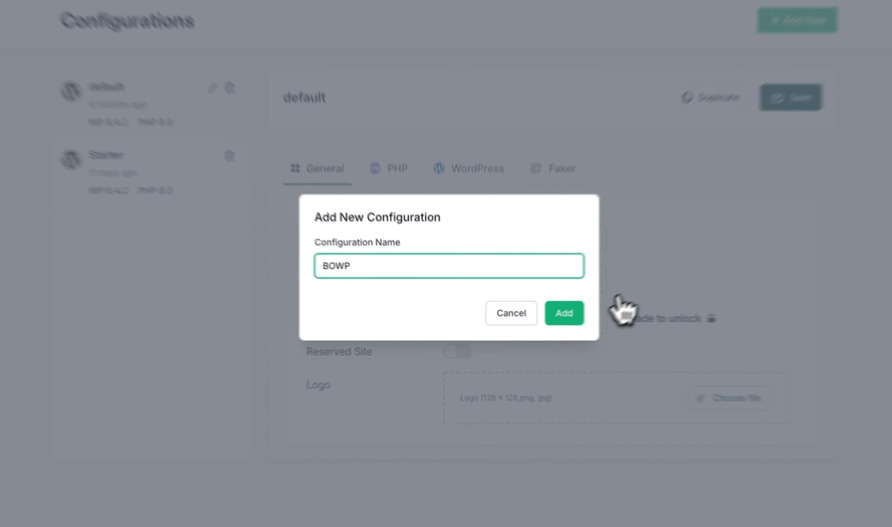
click(563, 312)
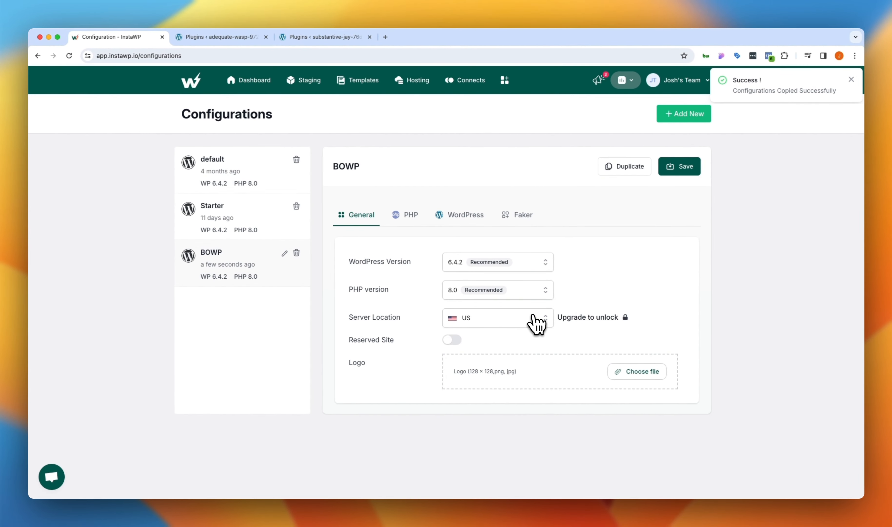
mouse_move(526, 236)
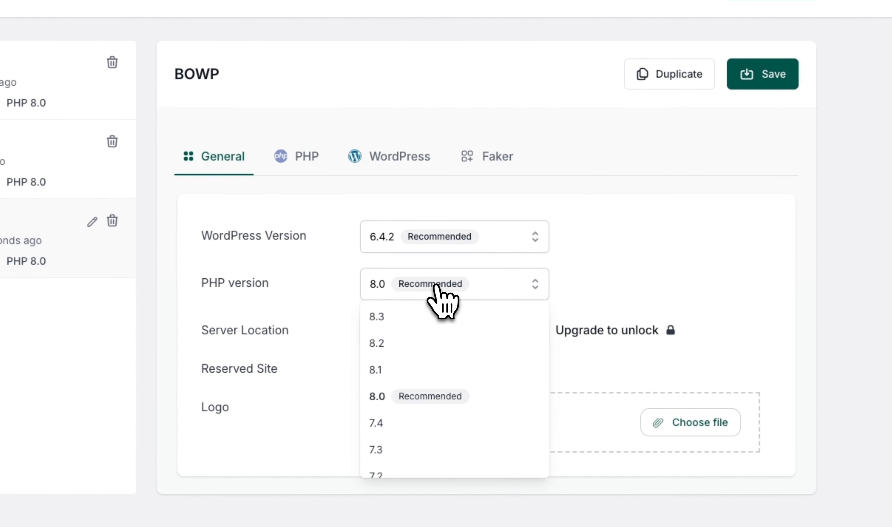
- Set BOWP to PHP 8.2 and turn on Reserved Site
click(376, 342)
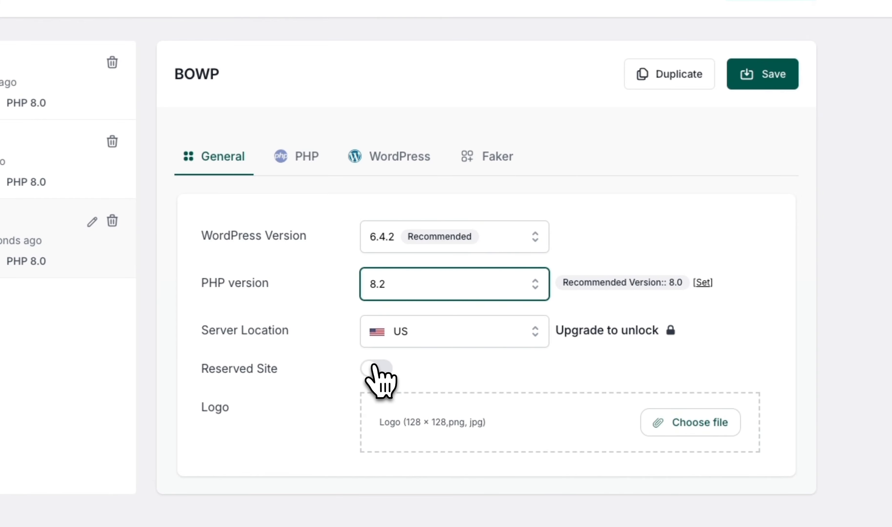
click(375, 368)
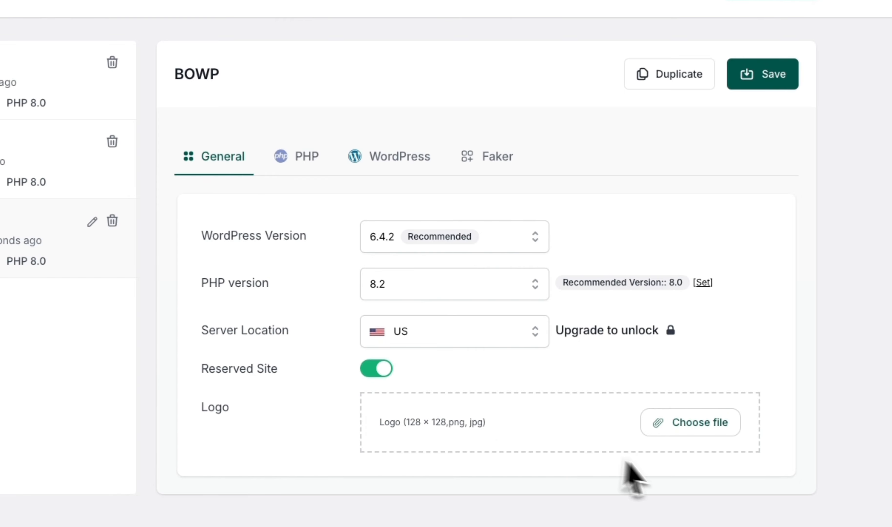
click(306, 156)
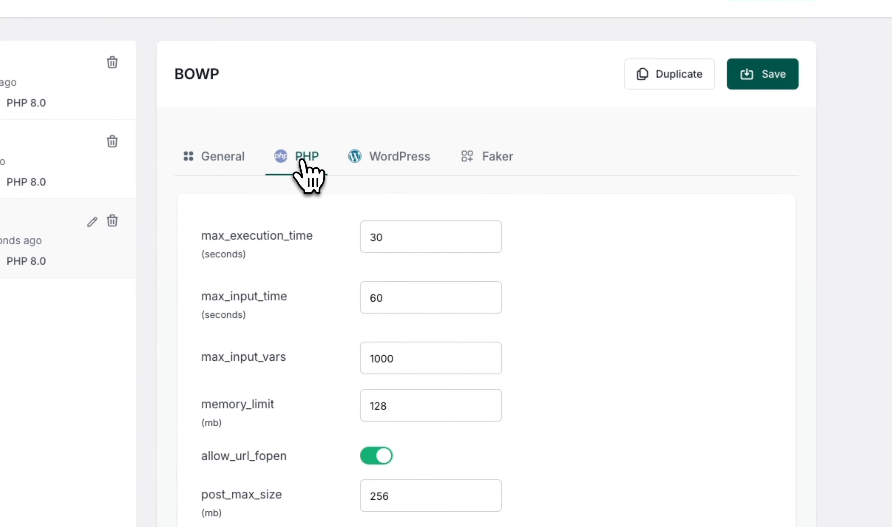
- Raise BOWP's pm.max_children PHP worker count to 4
scroll(down, 3)
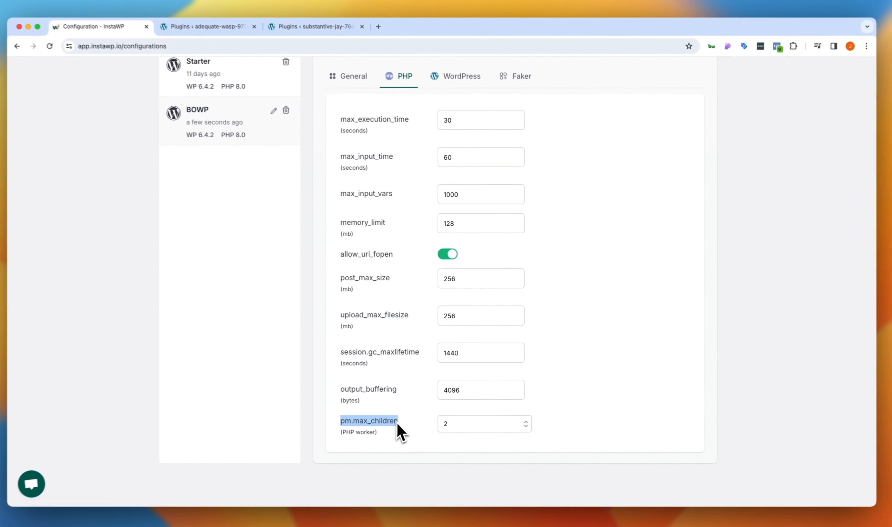
click(525, 420)
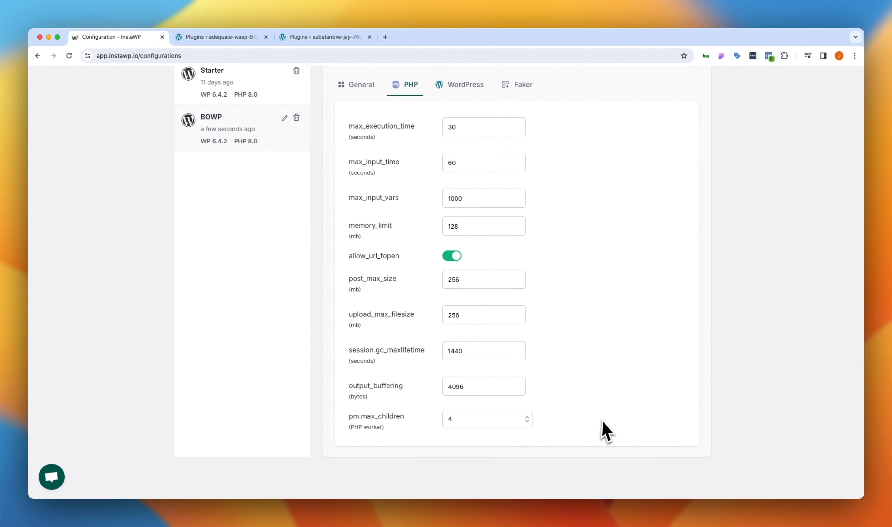
click(464, 215)
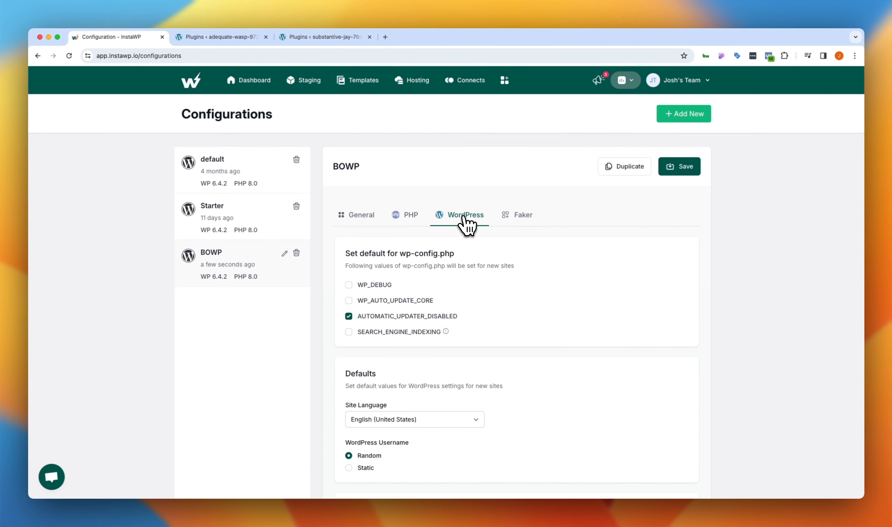
- Review BOWP's WordPress defaults — username, site language and pre-install plugin/theme zip options
scroll(down, 3)
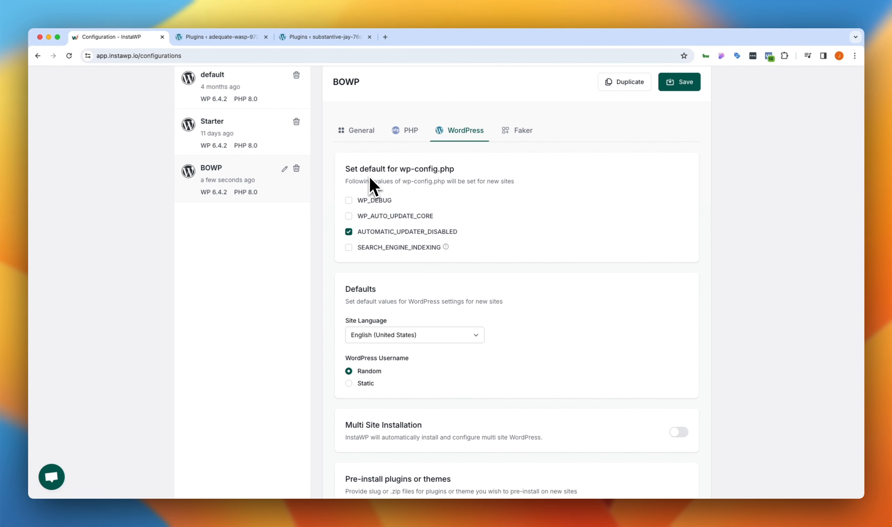
scroll(down, 3)
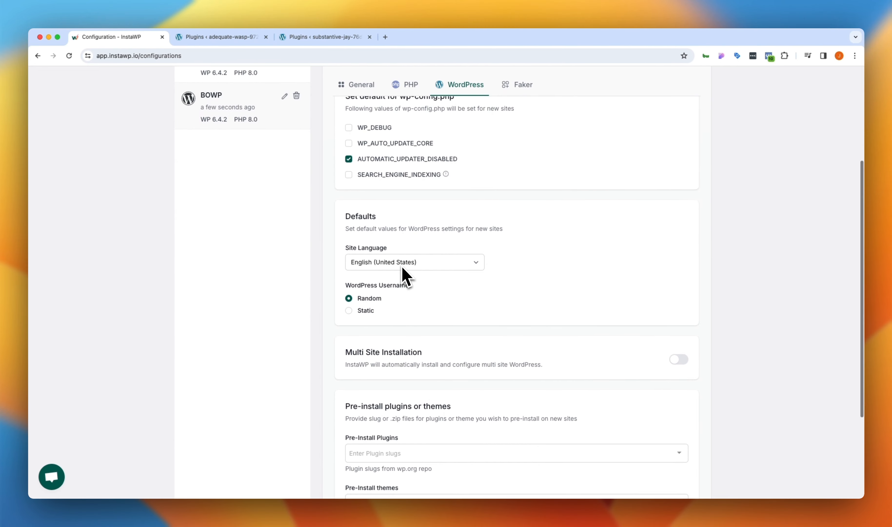
mouse_move(366, 317)
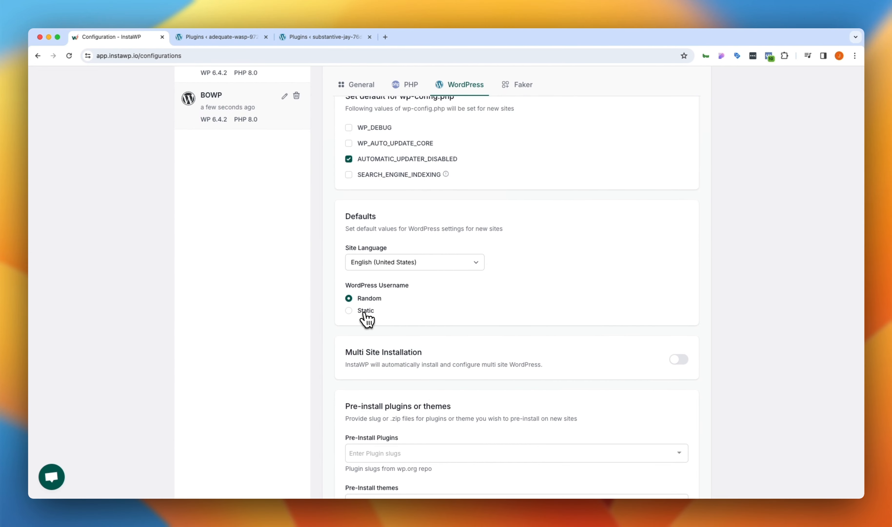
click(348, 310)
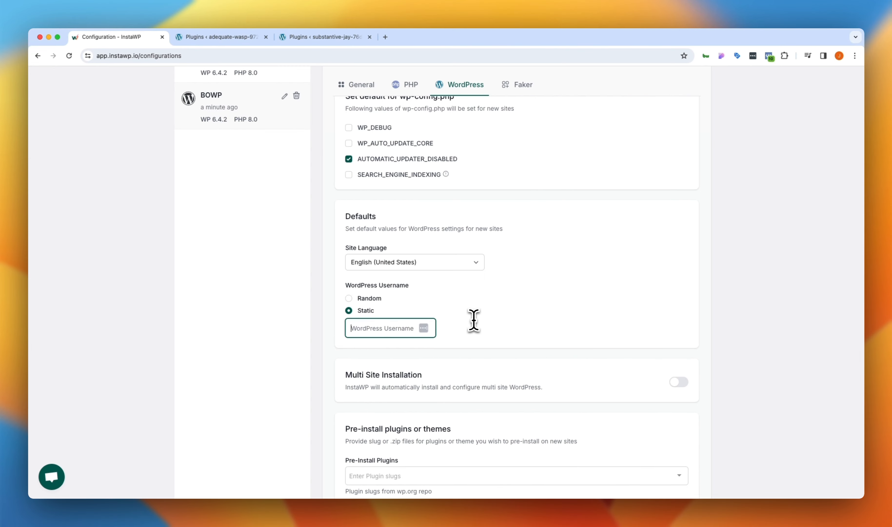
scroll(down, 3)
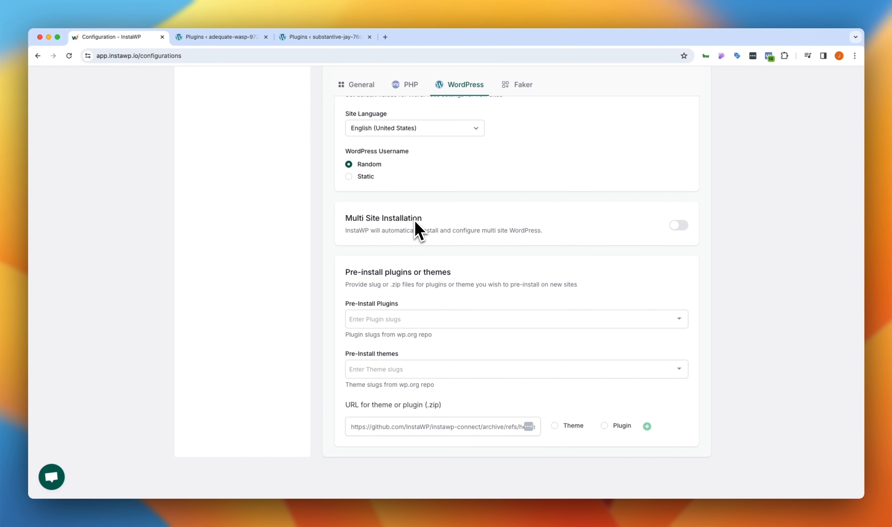
mouse_move(412, 246)
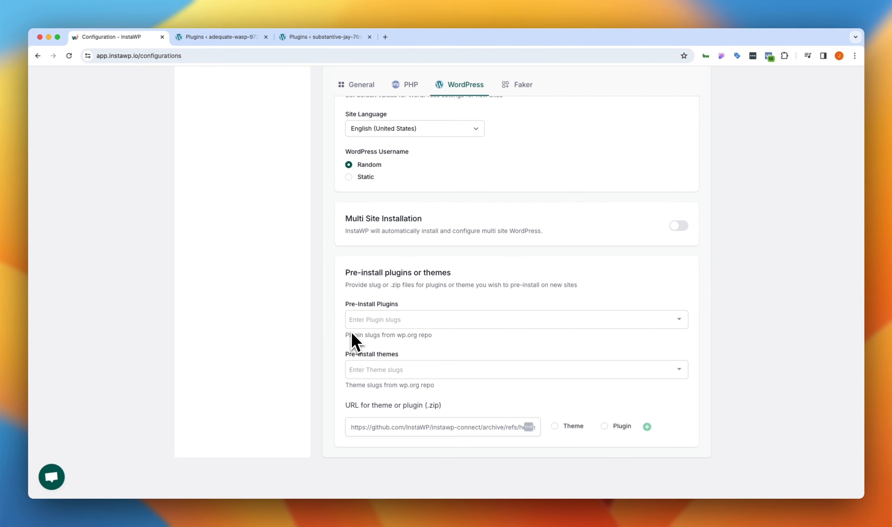
mouse_move(356, 407)
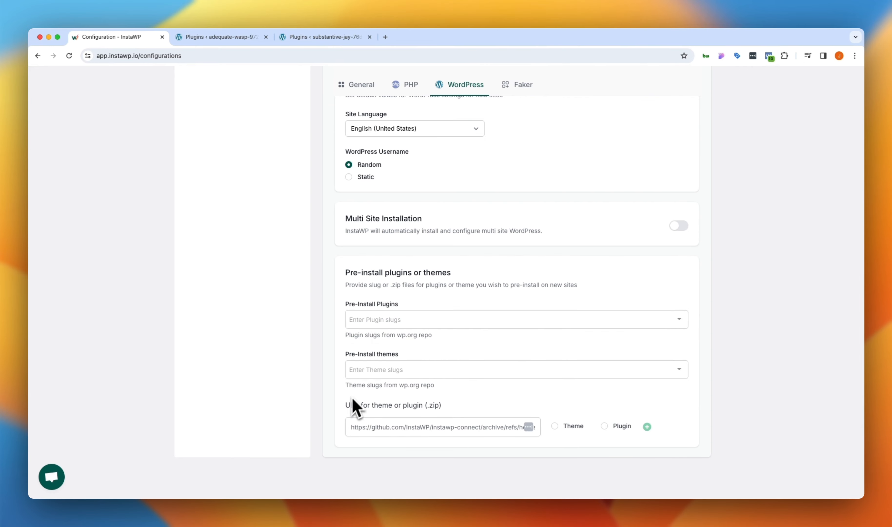
mouse_move(455, 421)
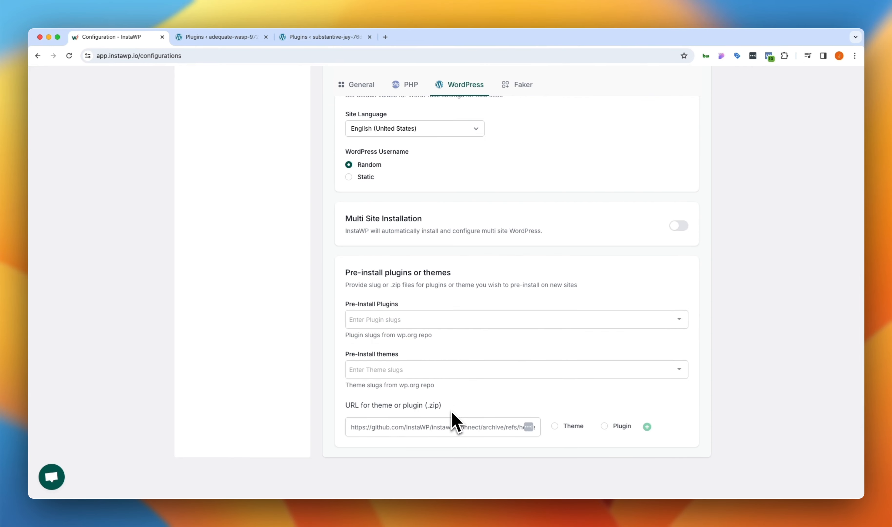
mouse_move(449, 418)
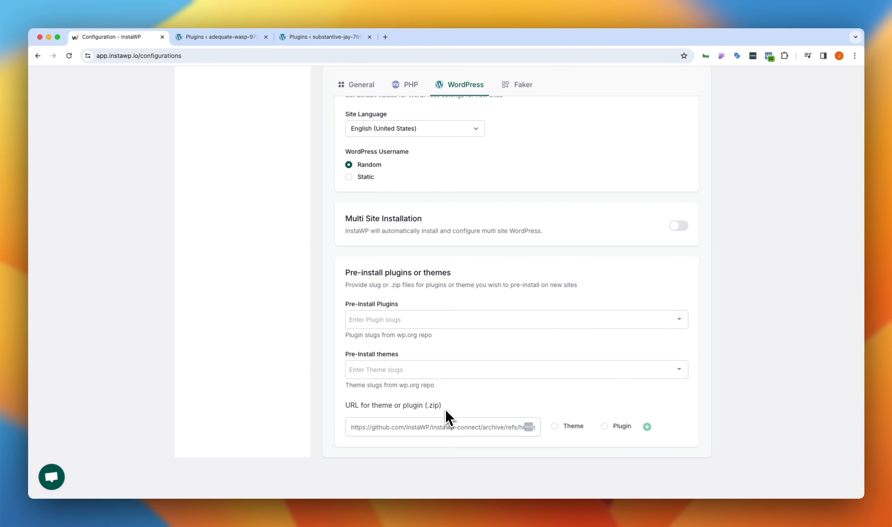
click(441, 426)
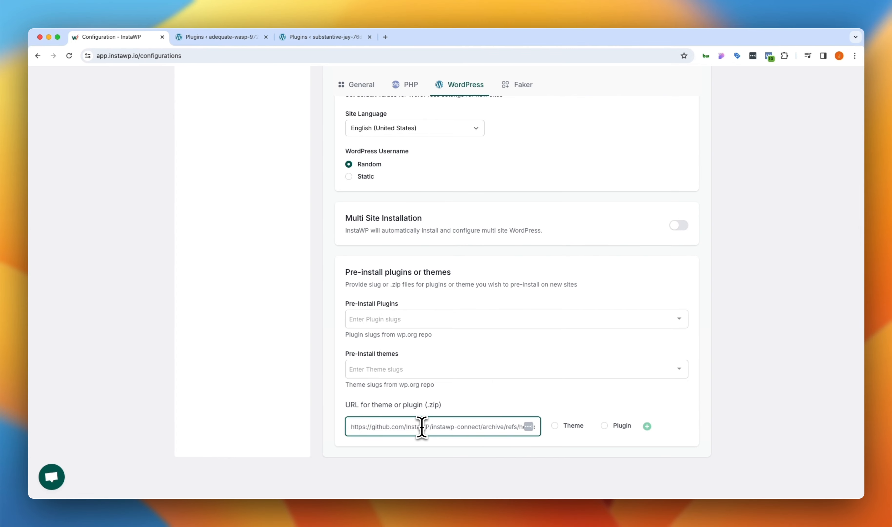
mouse_move(409, 427)
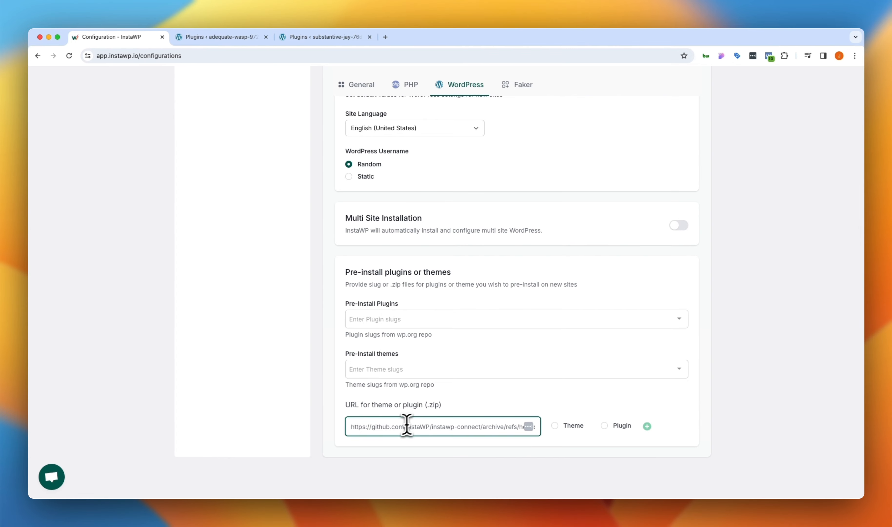
mouse_move(449, 449)
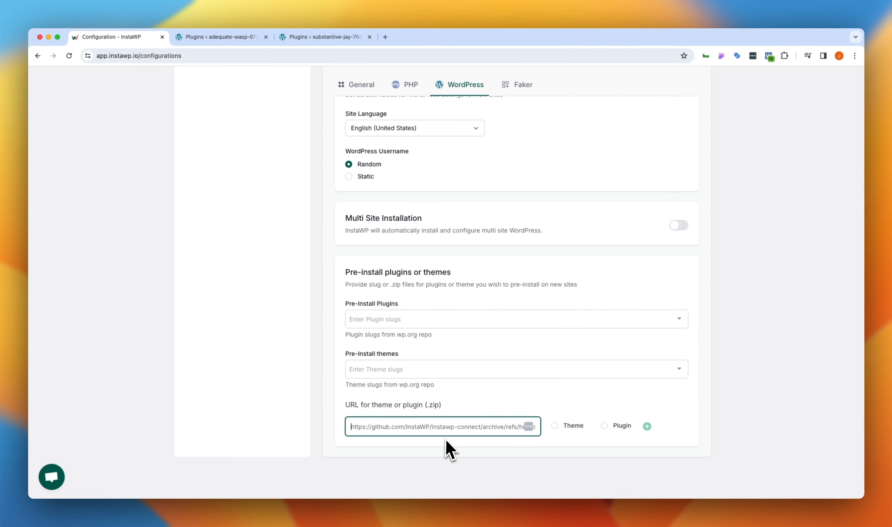
mouse_move(593, 435)
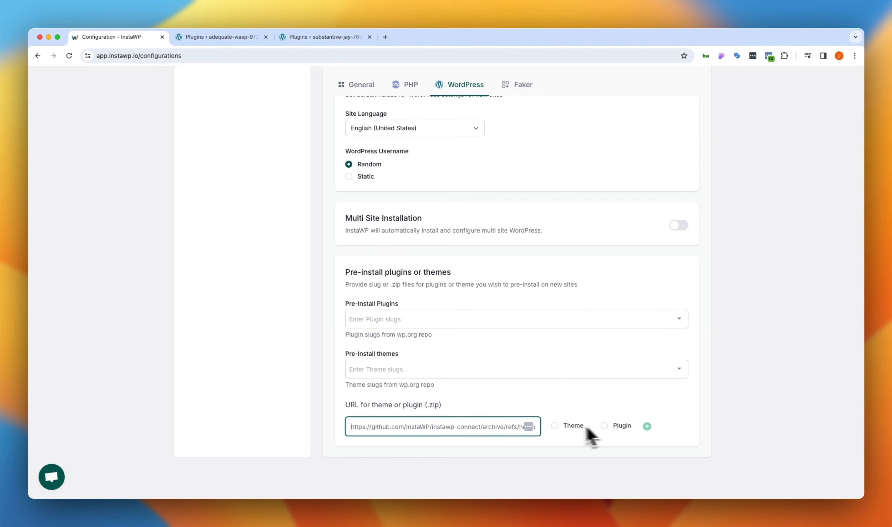
scroll(up, 3)
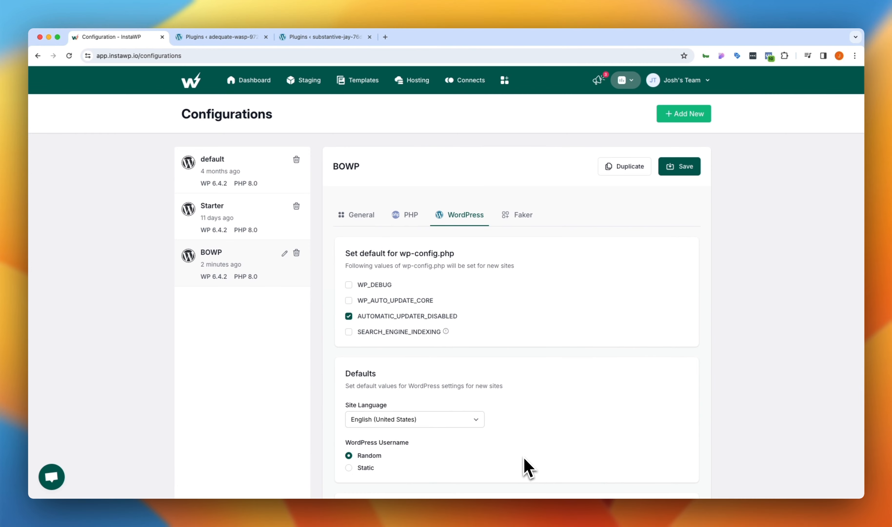
- Set BOWP's Faker content to 3 pages alongside 10 posts, 5 categories, 2 attachments and 2 authors
click(521, 215)
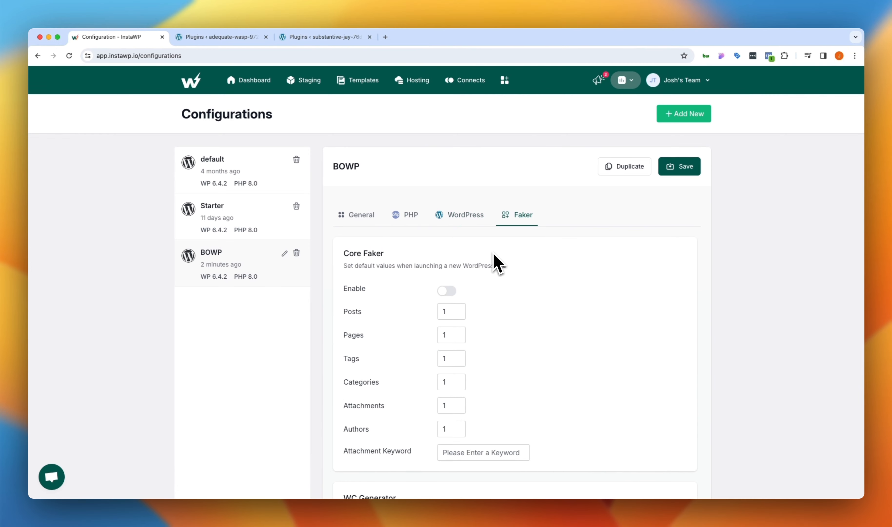
click(446, 291)
text(0)
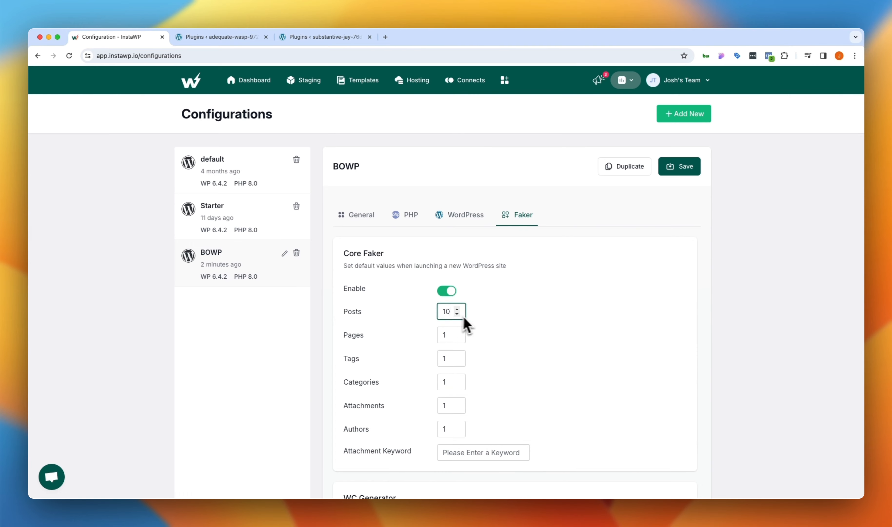
click(450, 334)
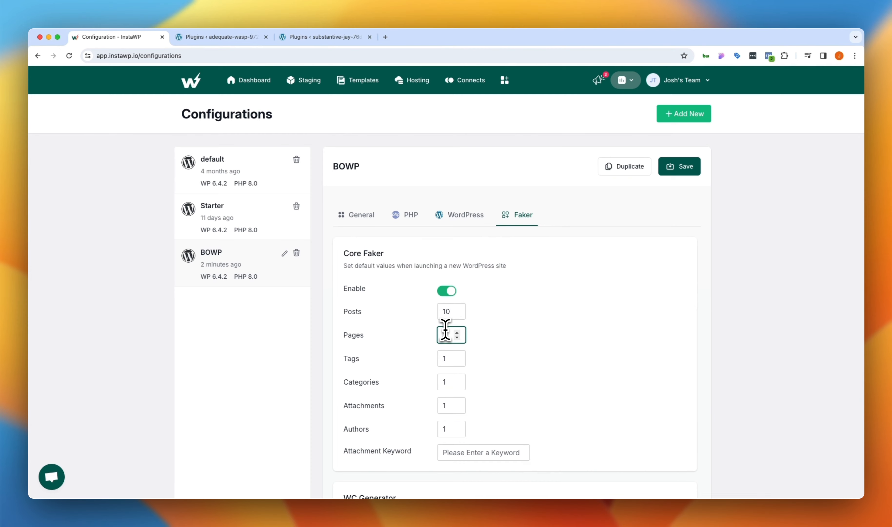
text(3)
click(451, 428)
text(2)
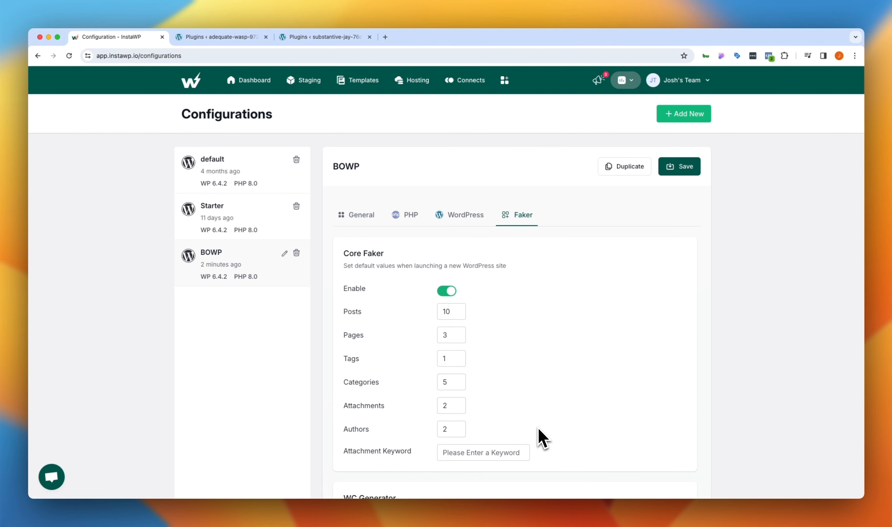
scroll(down, 3)
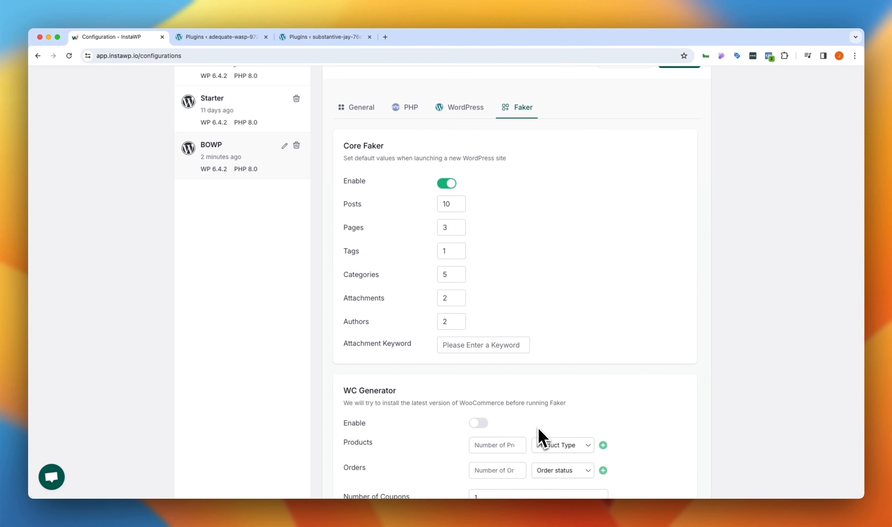
- Enable WooCommerce generation and set the number of fake products
scroll(down, 3)
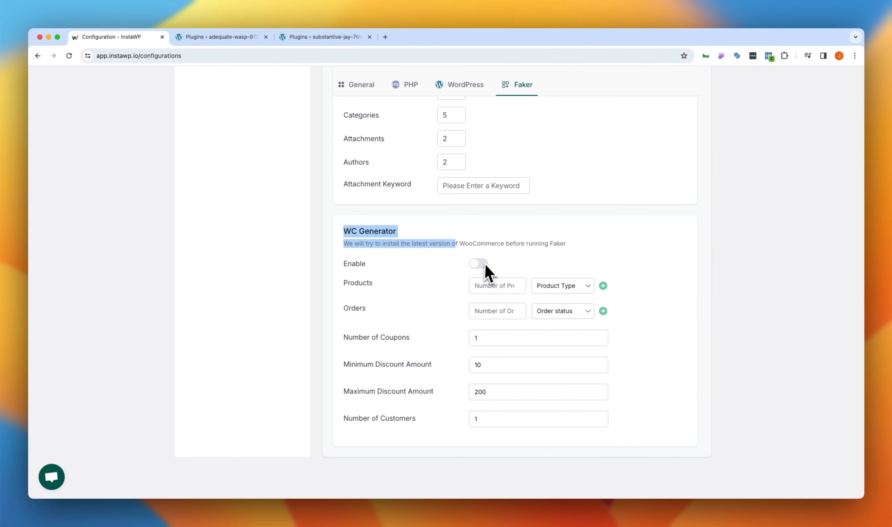
click(478, 262)
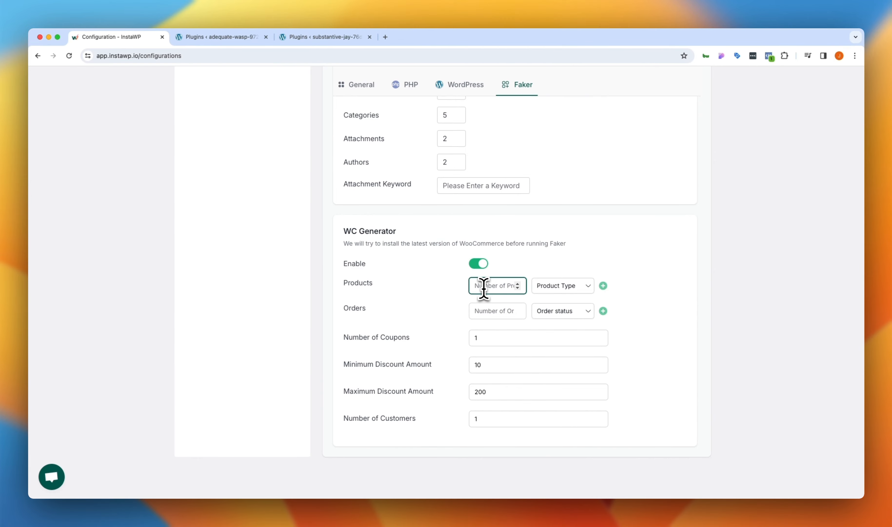
click(496, 311)
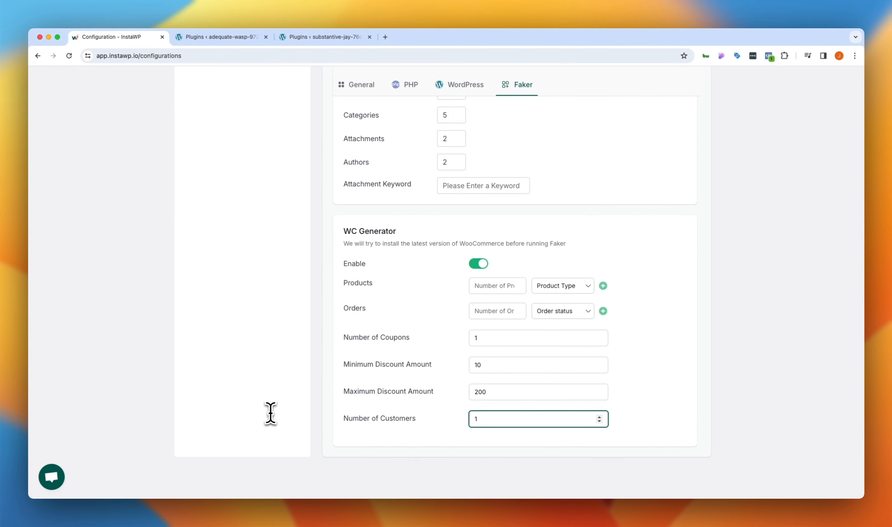
scroll(up, 3)
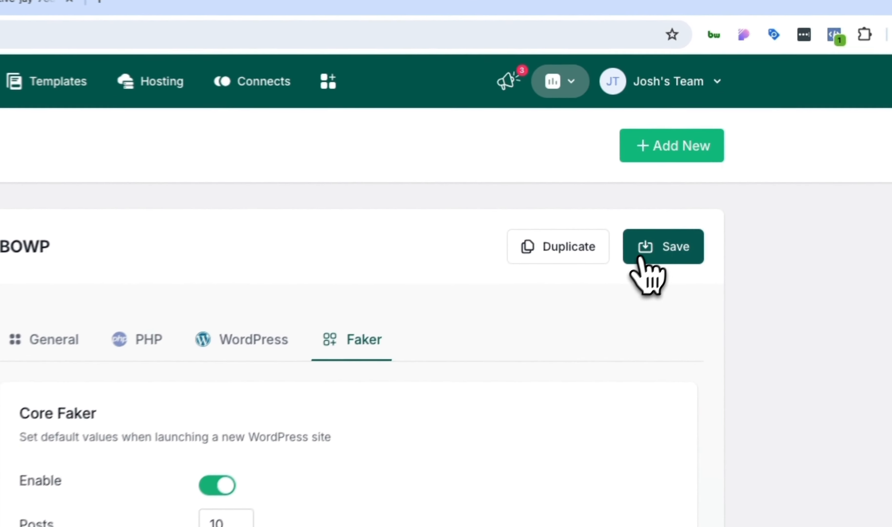
- Save the BOWP configuration and start a new site from the Staging list
click(663, 246)
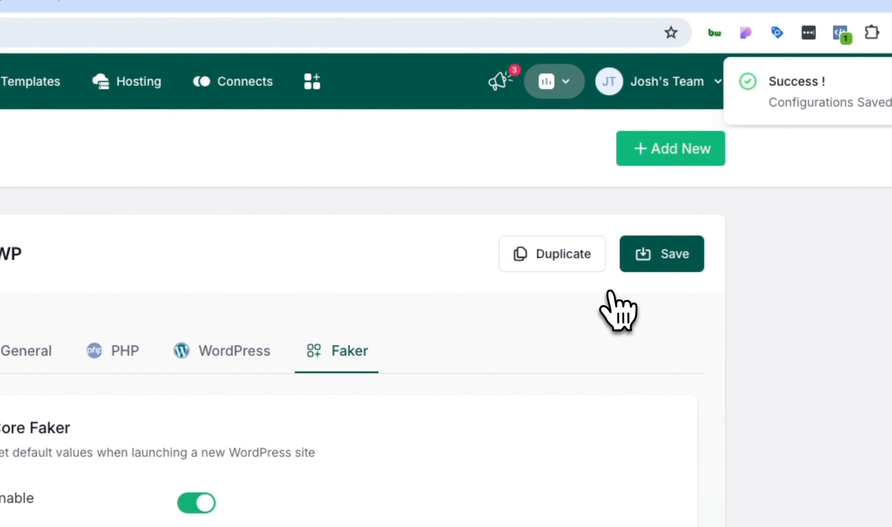
click(369, 113)
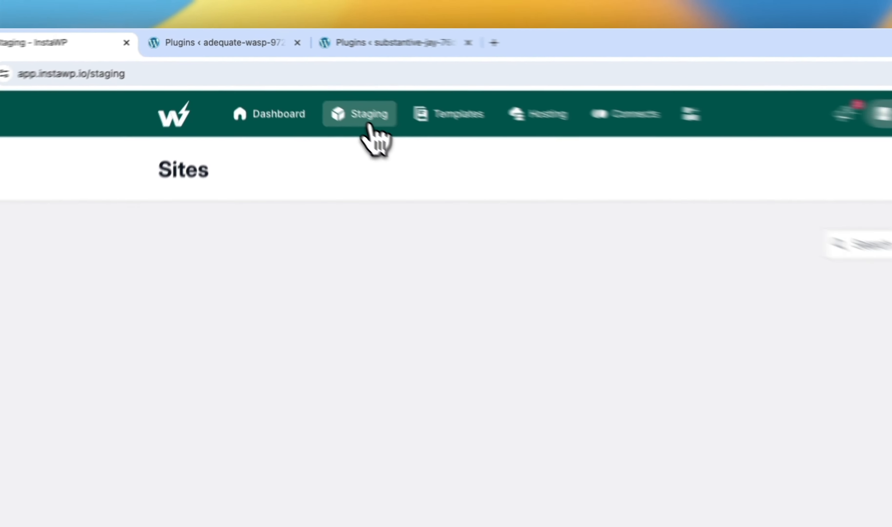
click(683, 113)
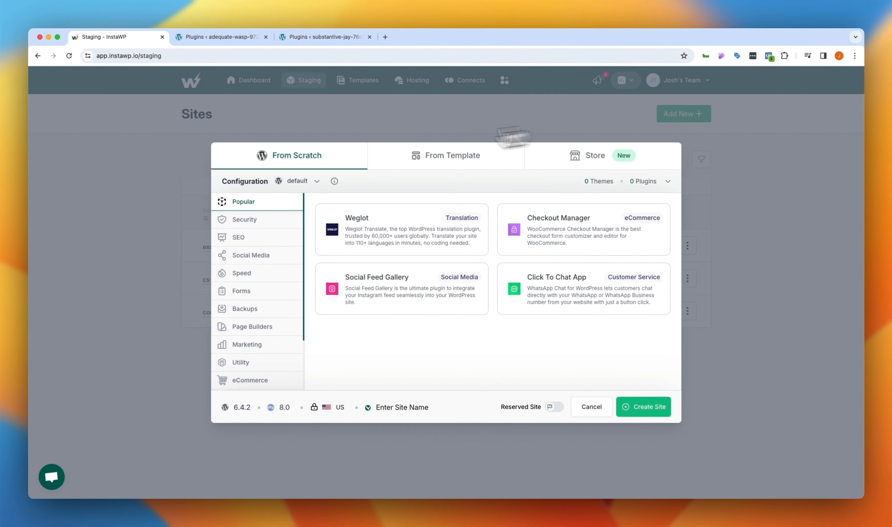
- Base the new site on the BOWP configuration and create it
click(296, 181)
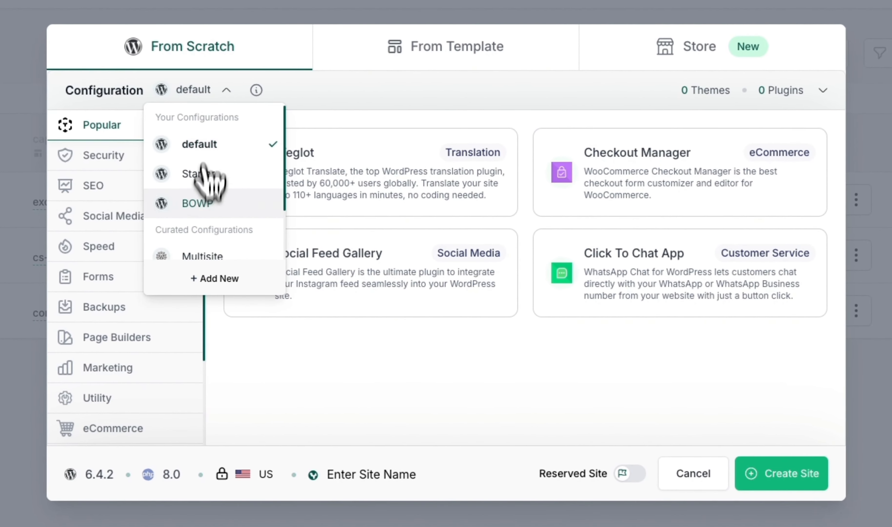
click(197, 202)
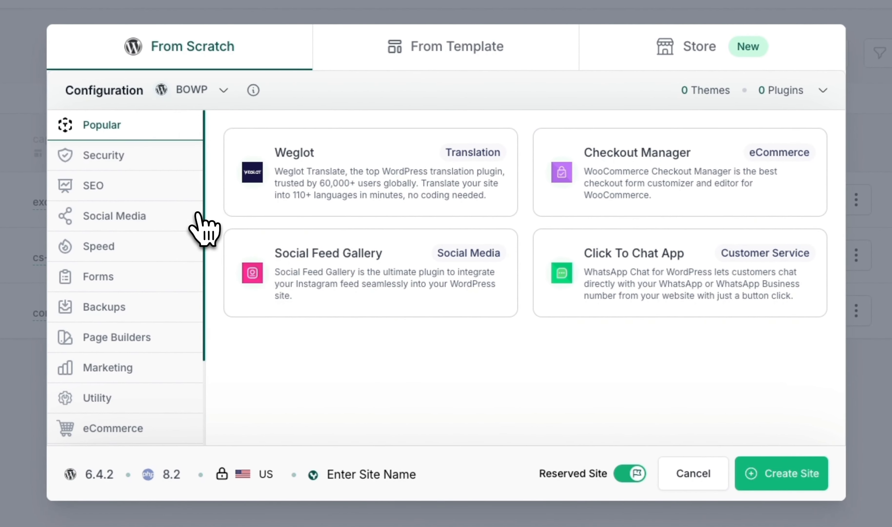
click(781, 473)
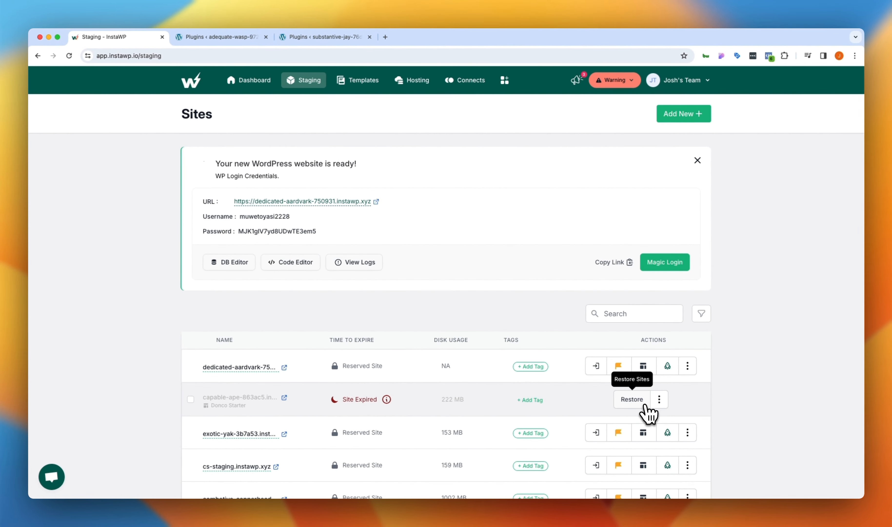
mouse_move(645, 359)
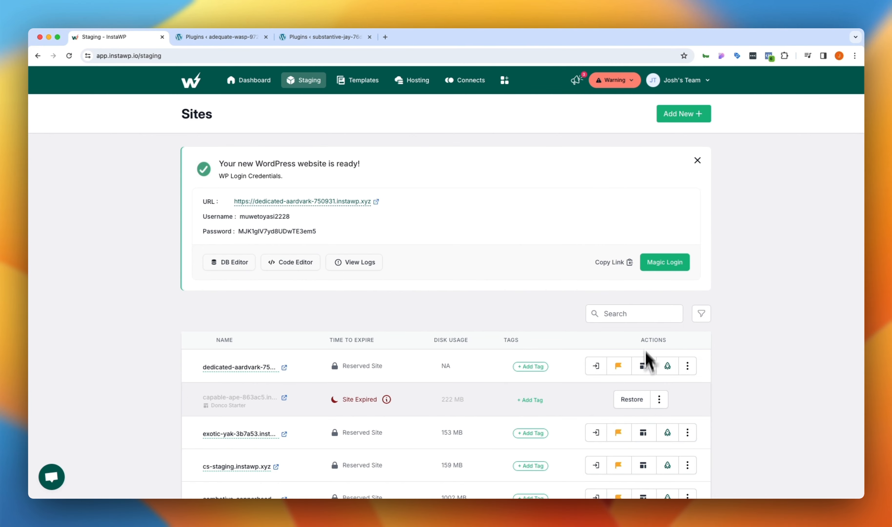
- Magic-login to dedicated-aardvark-750931, review generated posts, tick the three fake pages and return to InstaWP
click(664, 262)
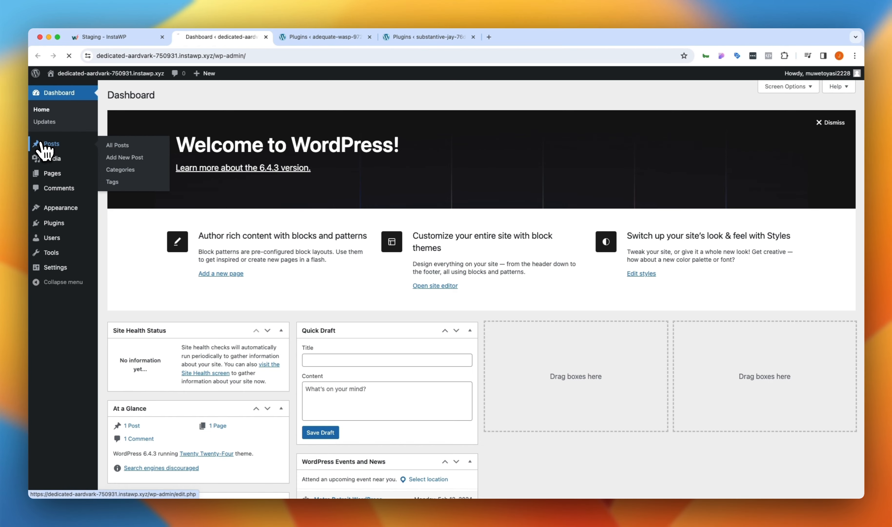
click(117, 145)
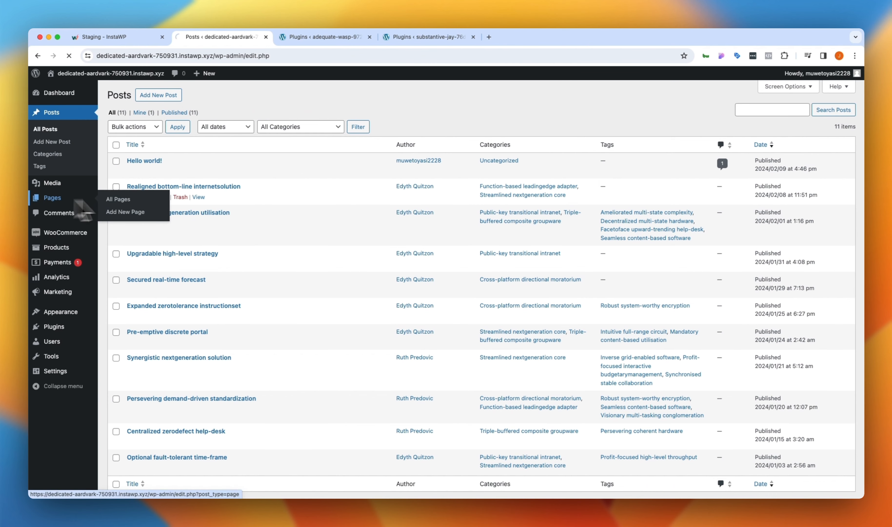
click(119, 199)
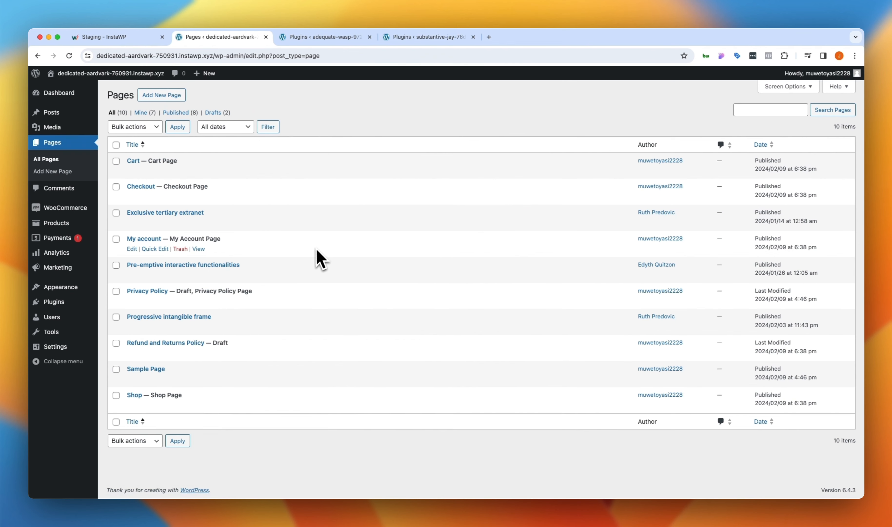
click(116, 213)
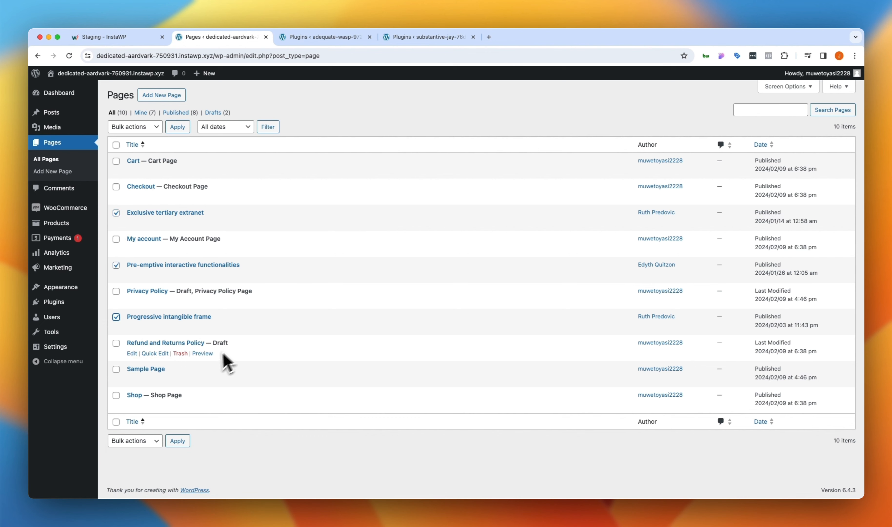
mouse_move(198, 233)
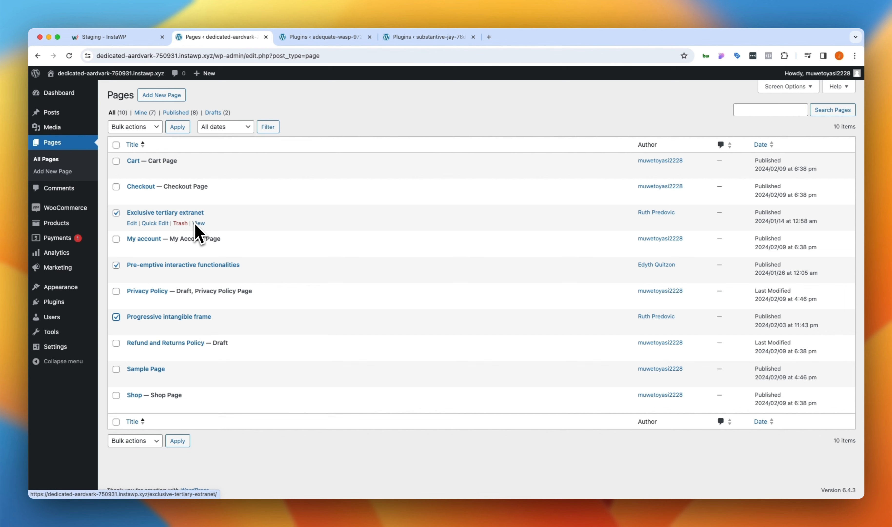
mouse_move(65, 207)
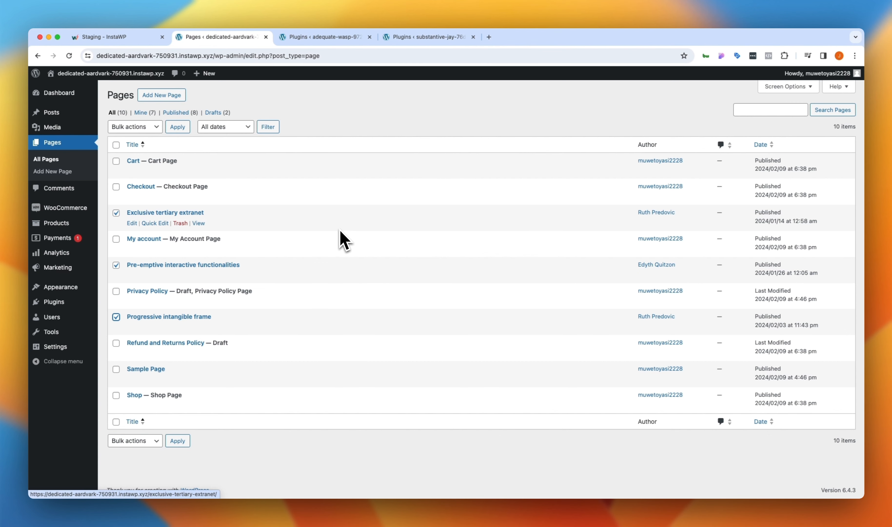
click(118, 37)
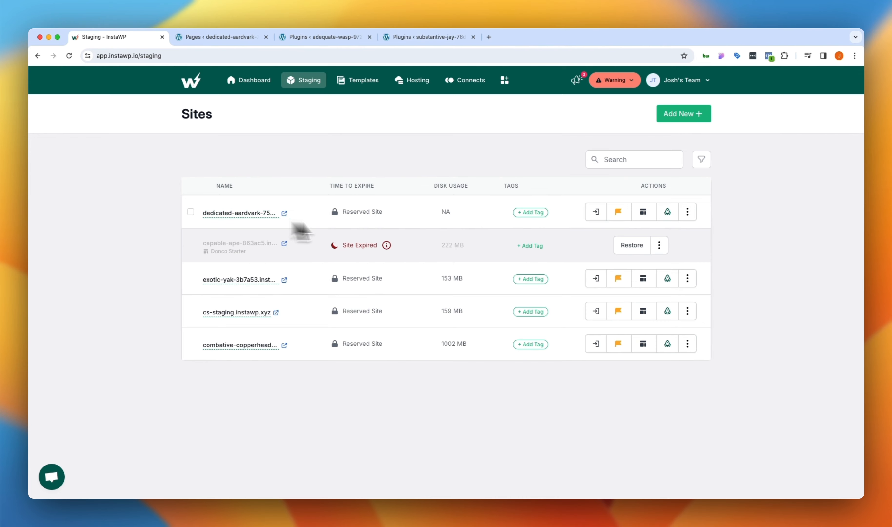
- Reach dedicated-aardvark-750931's PHP Config from its actions menu
click(687, 211)
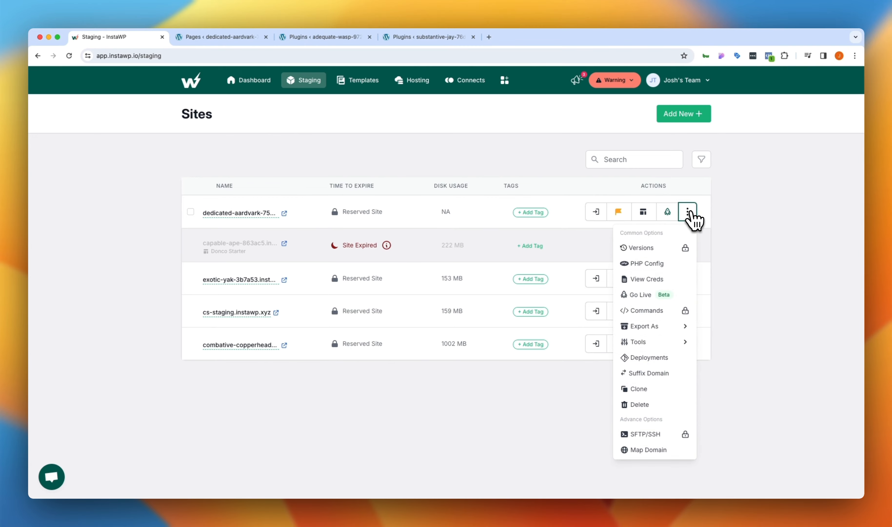
mouse_move(645, 263)
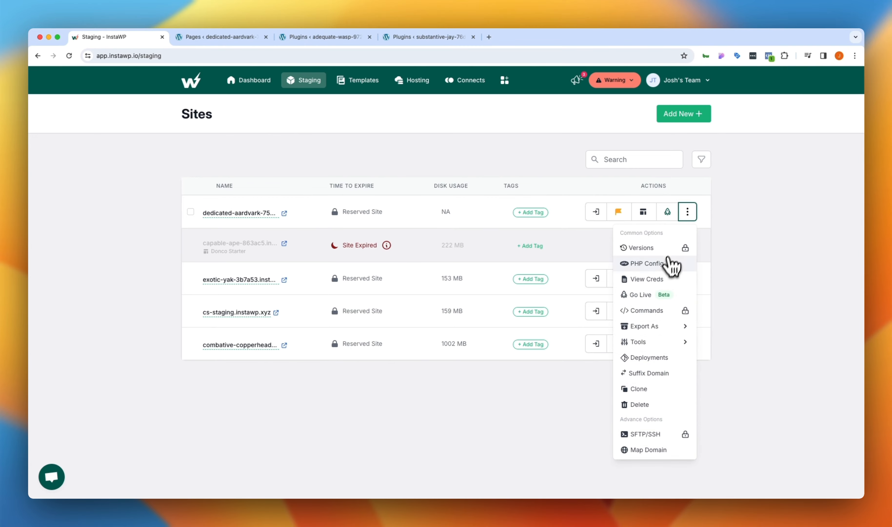
click(646, 263)
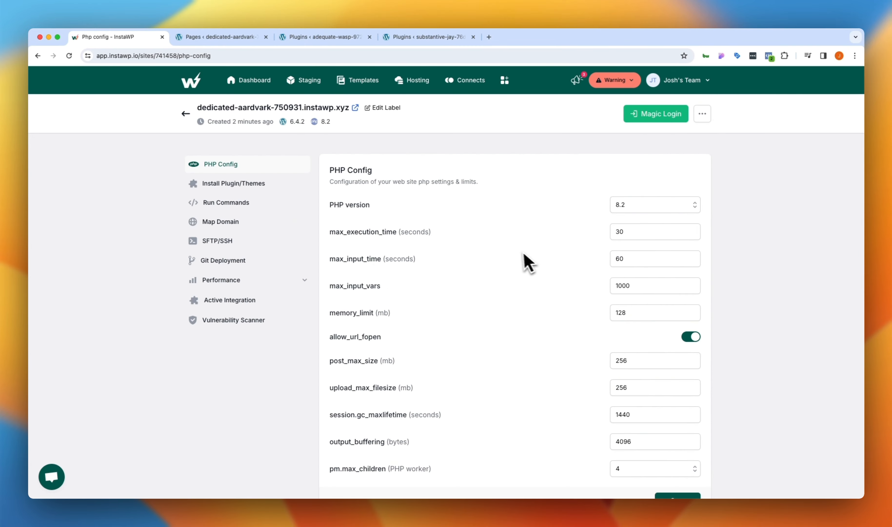
scroll(down, 3)
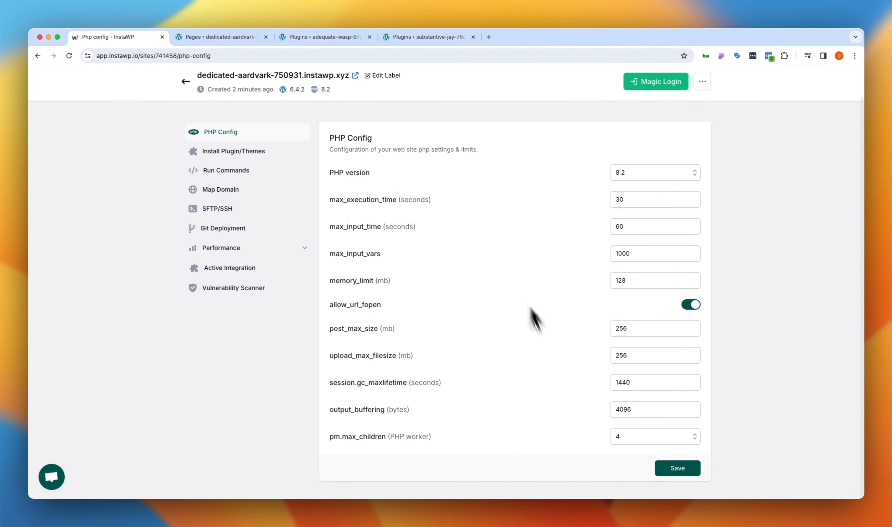
- Lower pm.max_children to 3 and save the PHP configuration
click(653, 437)
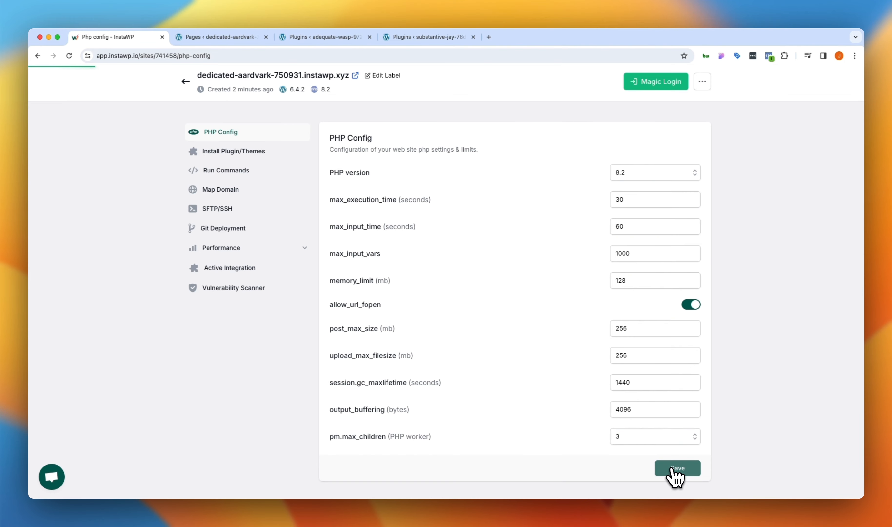
click(676, 468)
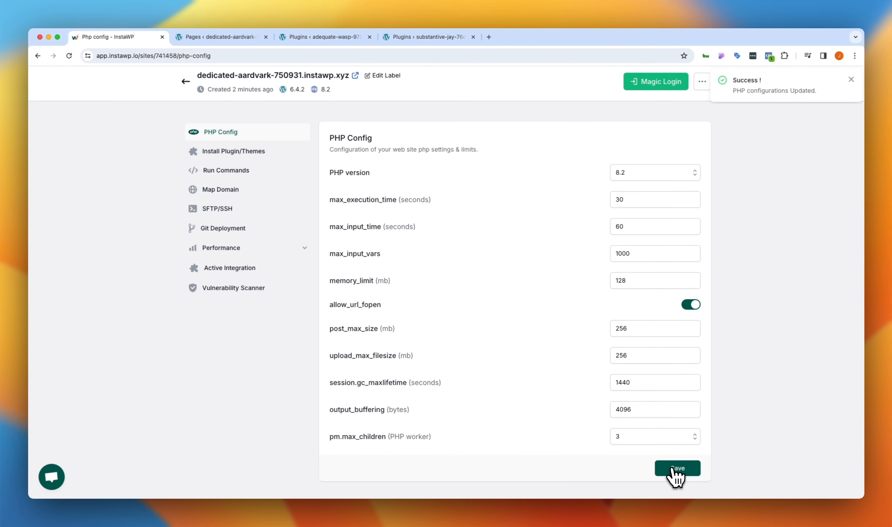
click(851, 78)
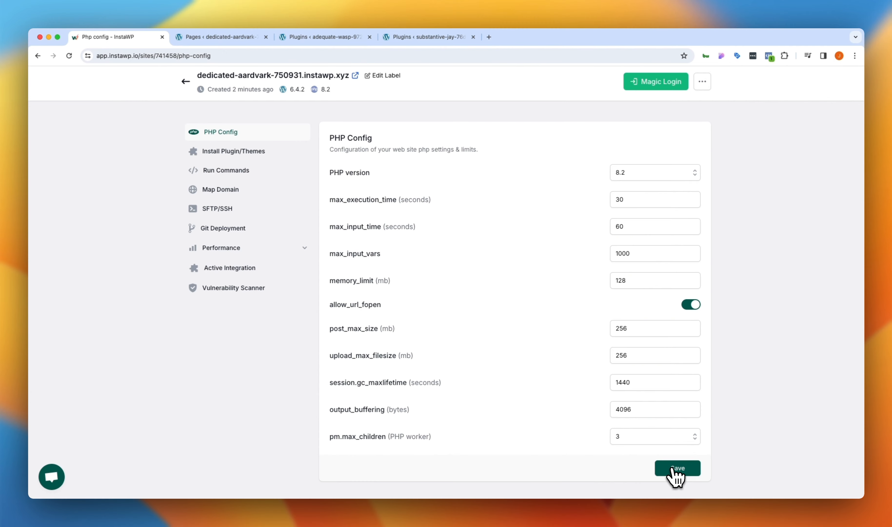